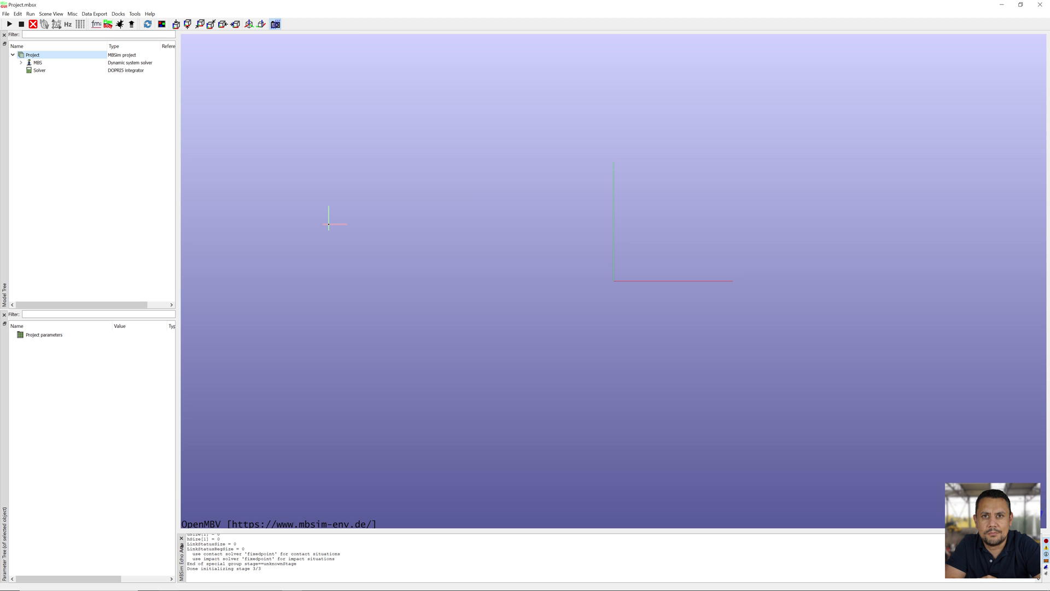
Add Fixed relative frame 1 with relative position x = 0.25 m
left_click(13, 54)
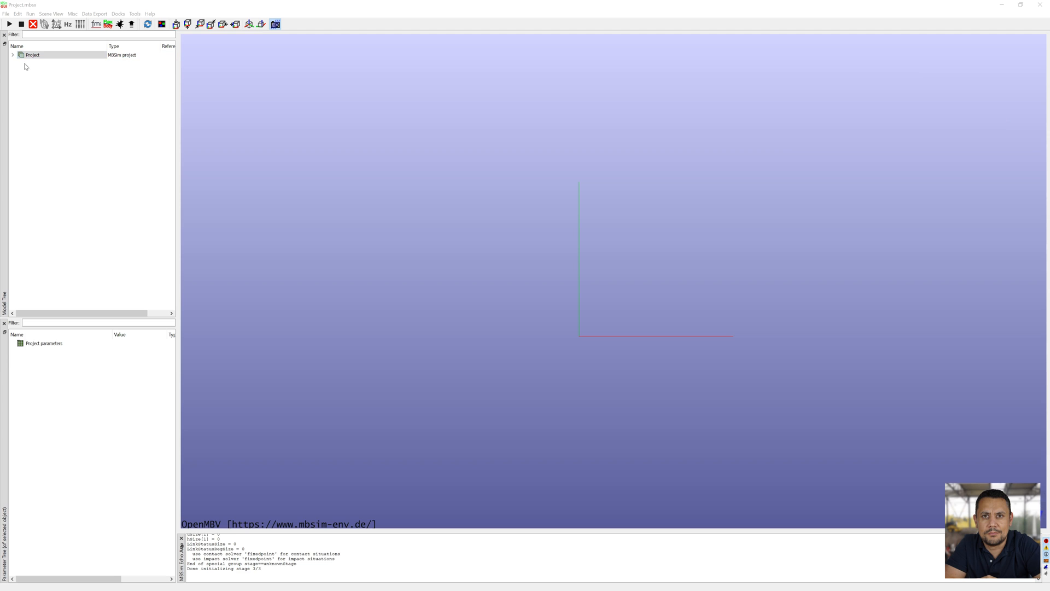
right_click(47, 70)
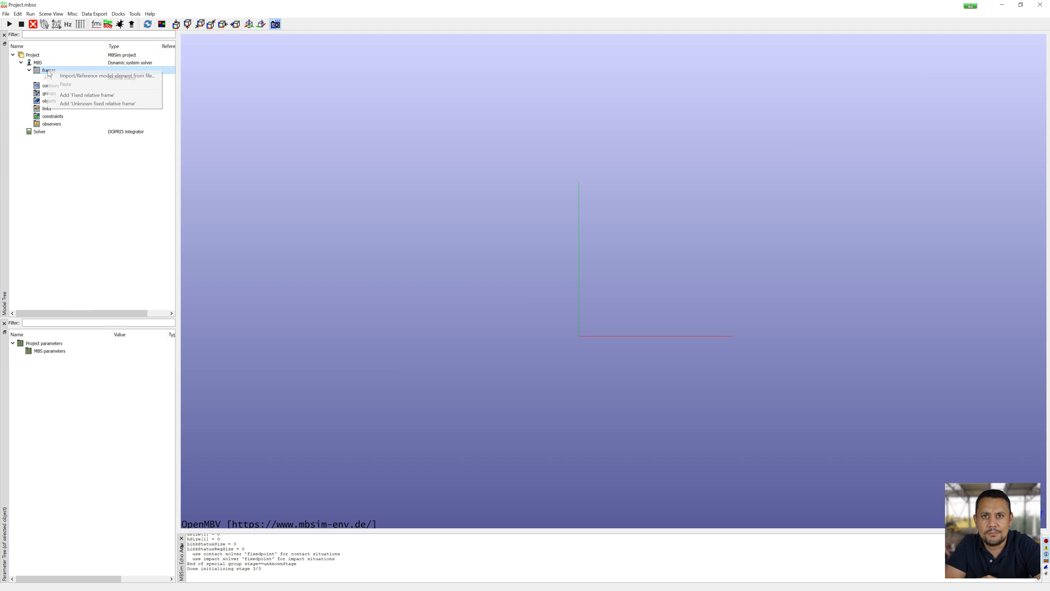
left_click(86, 94)
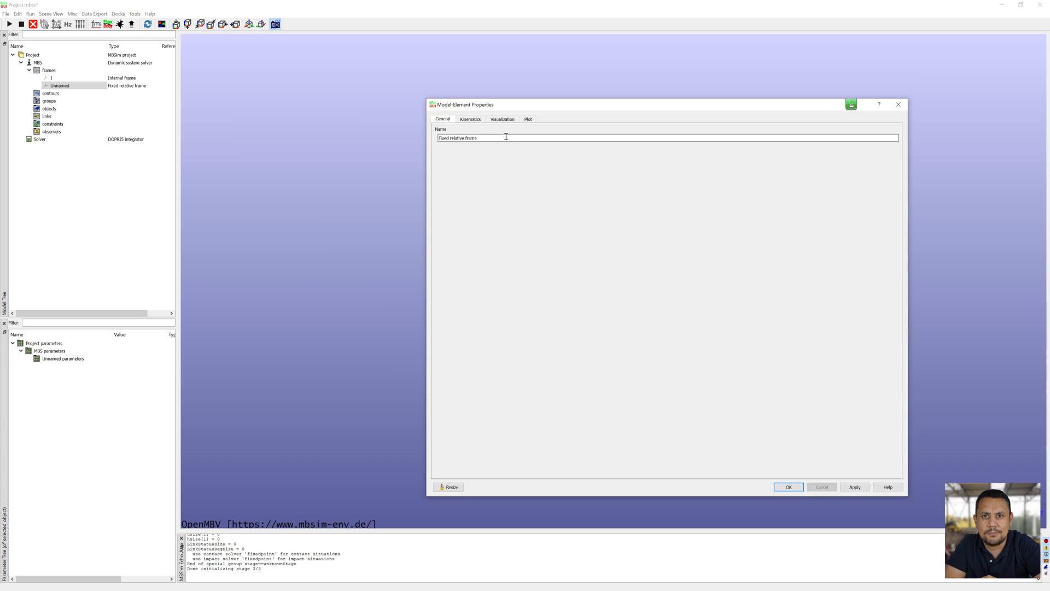
left_click(470, 118)
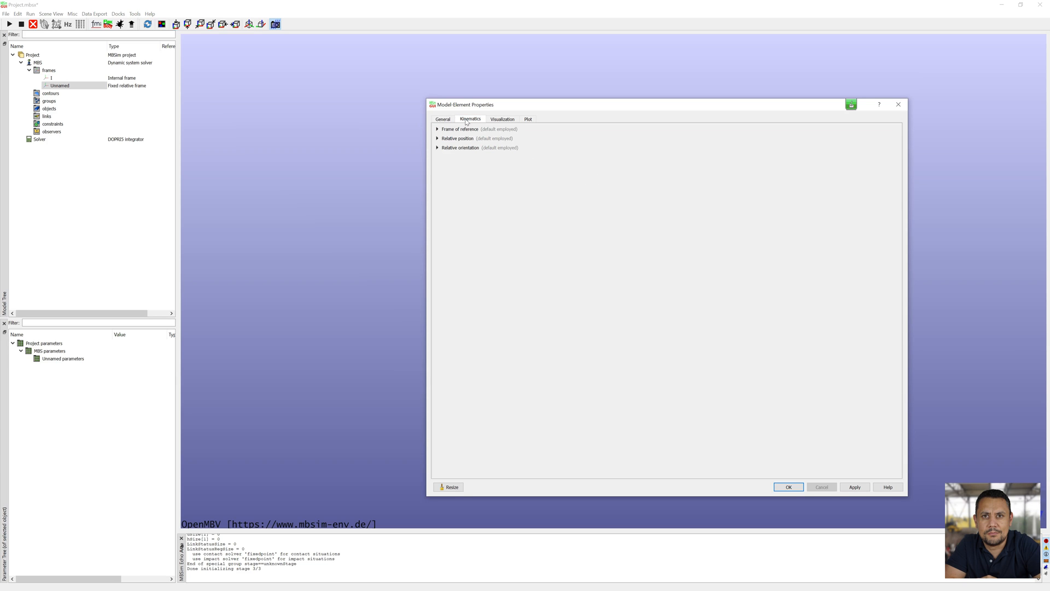
left_click(437, 139)
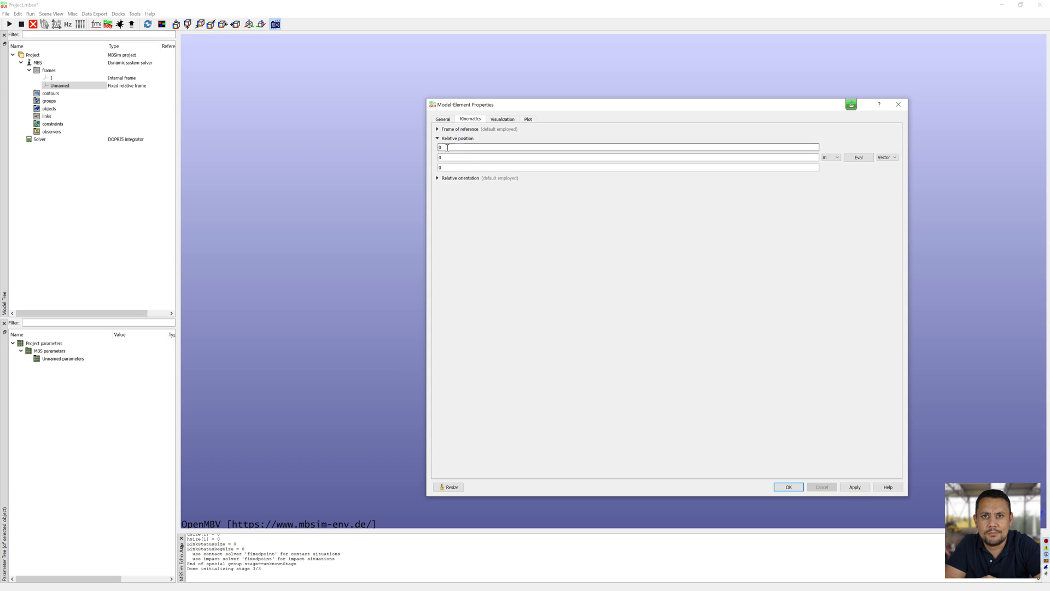
type("0.25")
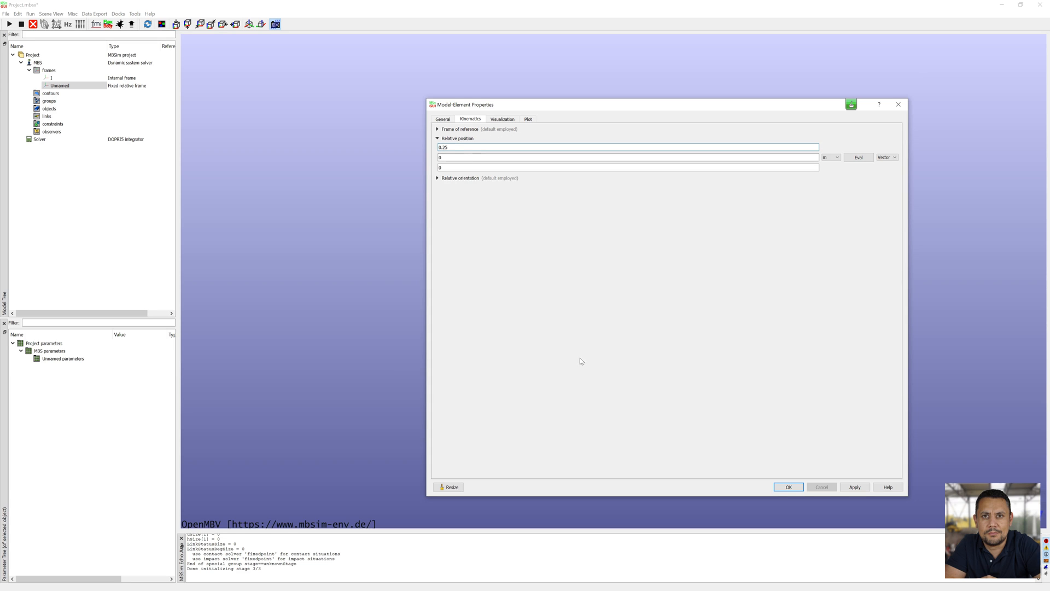
left_click(787, 486)
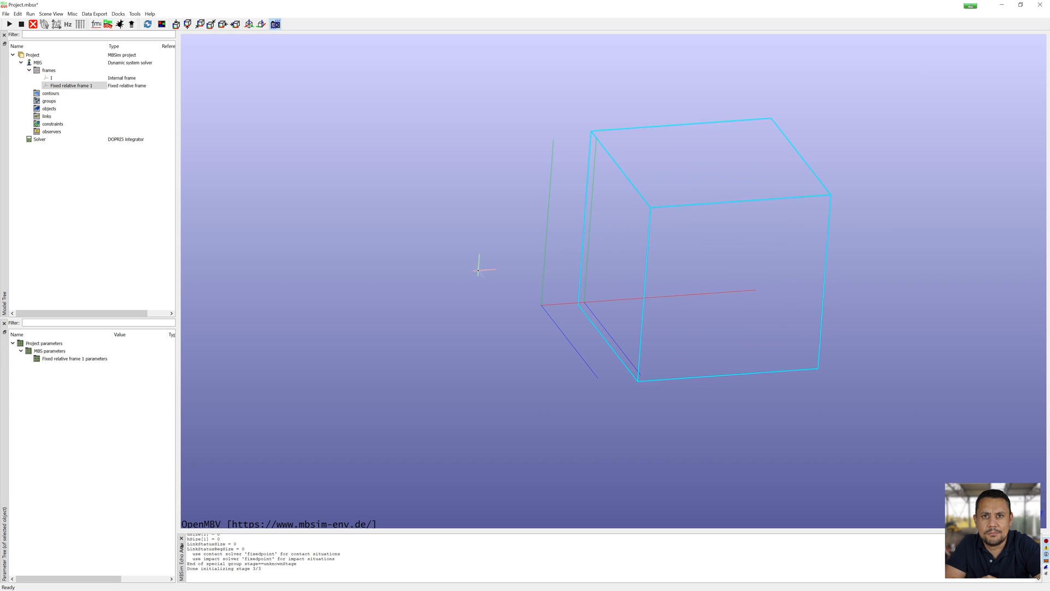
Add Rigid body 1 with mass 100 kg on Fixed relative frame 1, translating along x
right_click(49, 109)
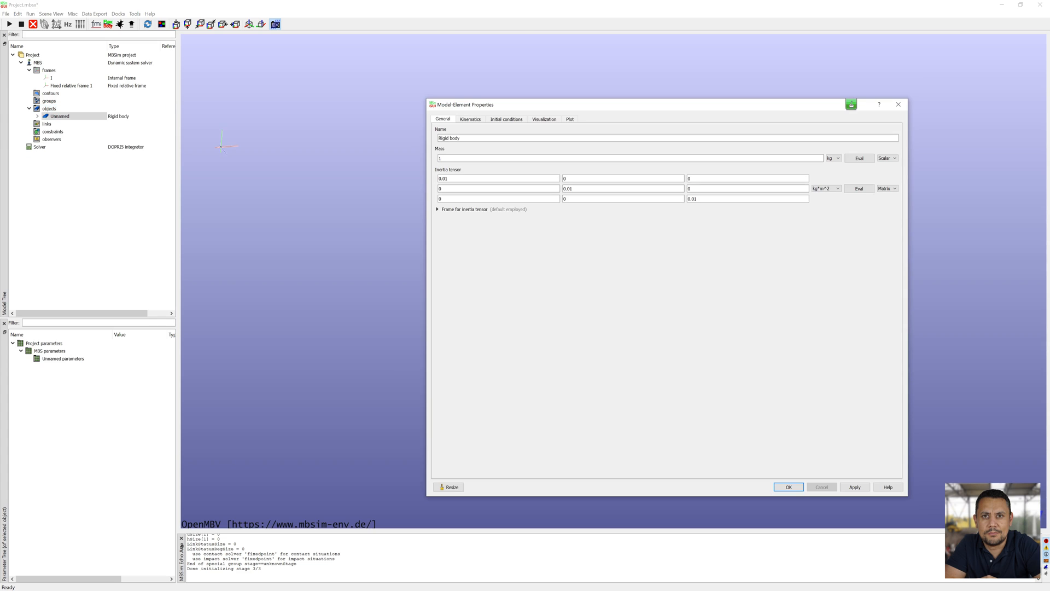
type("100")
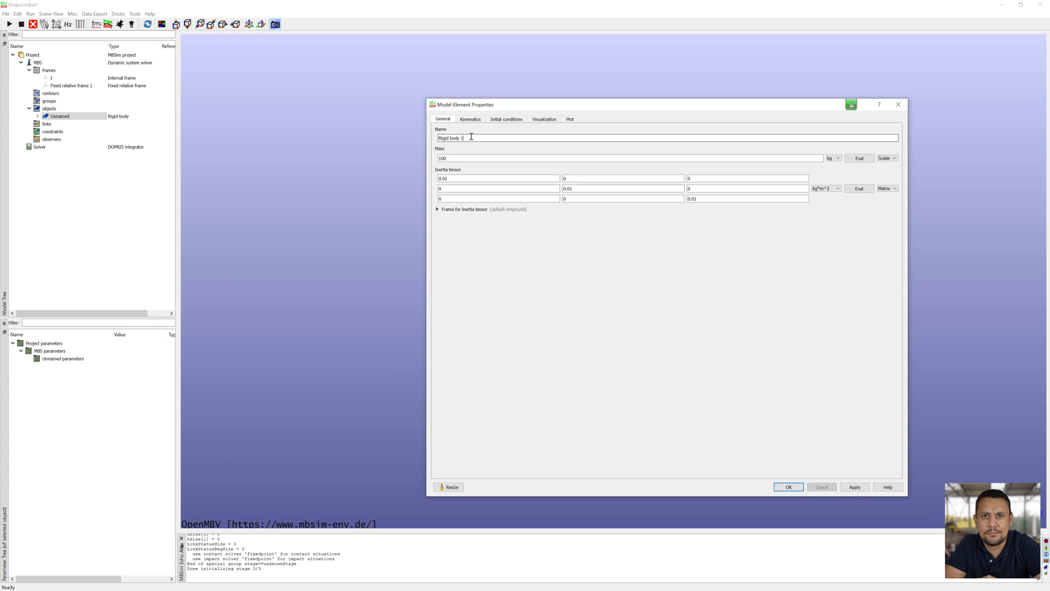
left_click(471, 118)
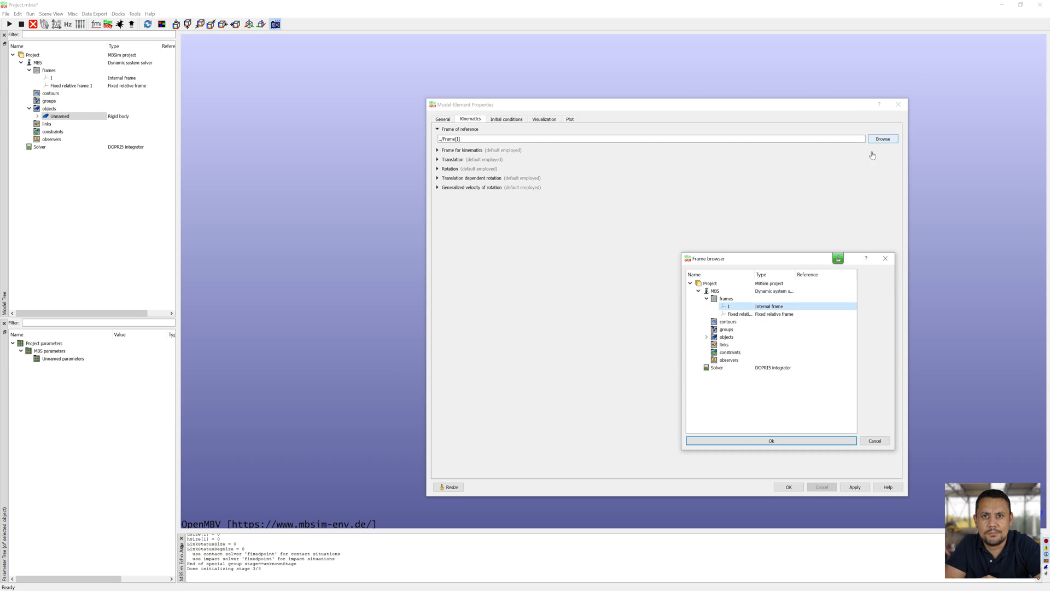
left_click(772, 440)
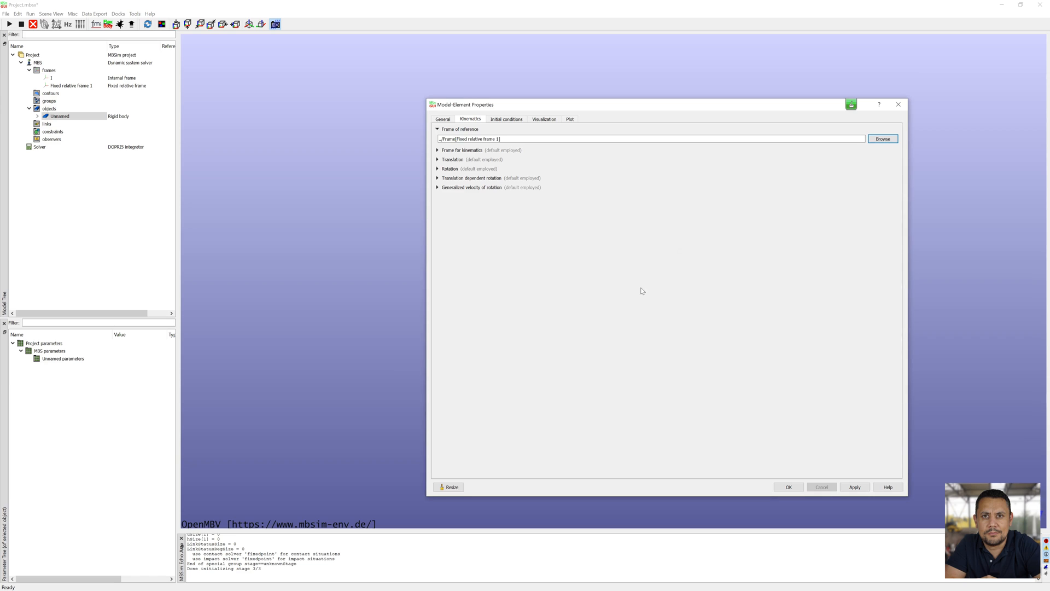
left_click(438, 159)
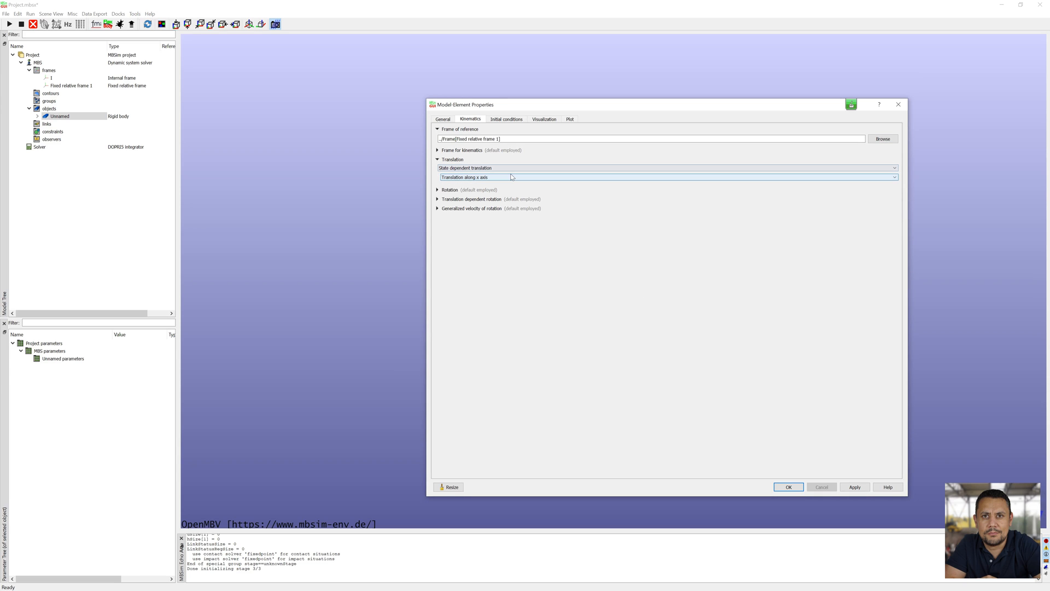
Visualise Rigid body 1 as a cube of length 0.1 m and accept the body
left_click(544, 119)
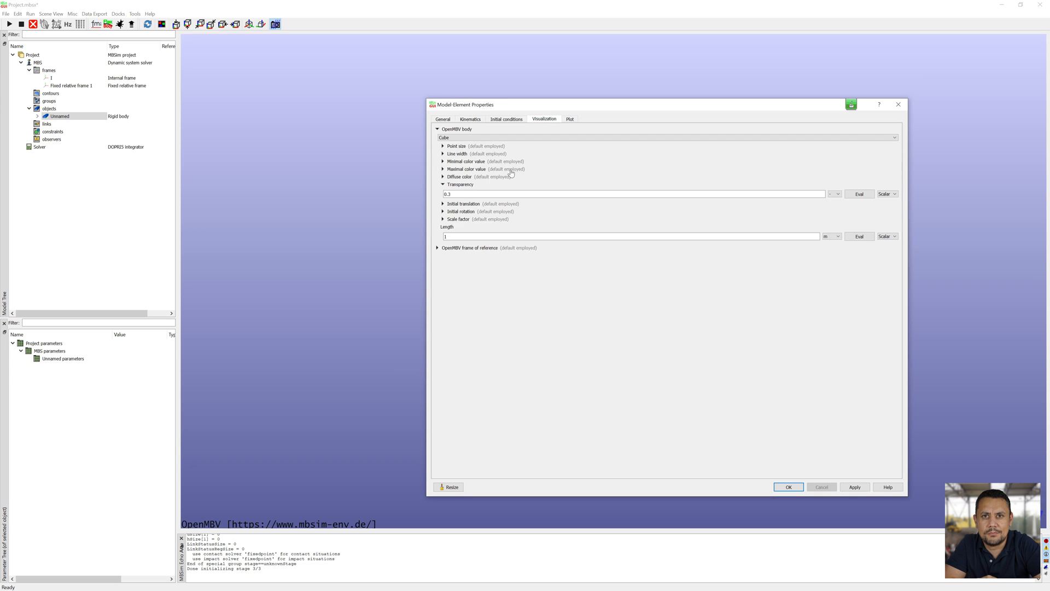
left_click(443, 184)
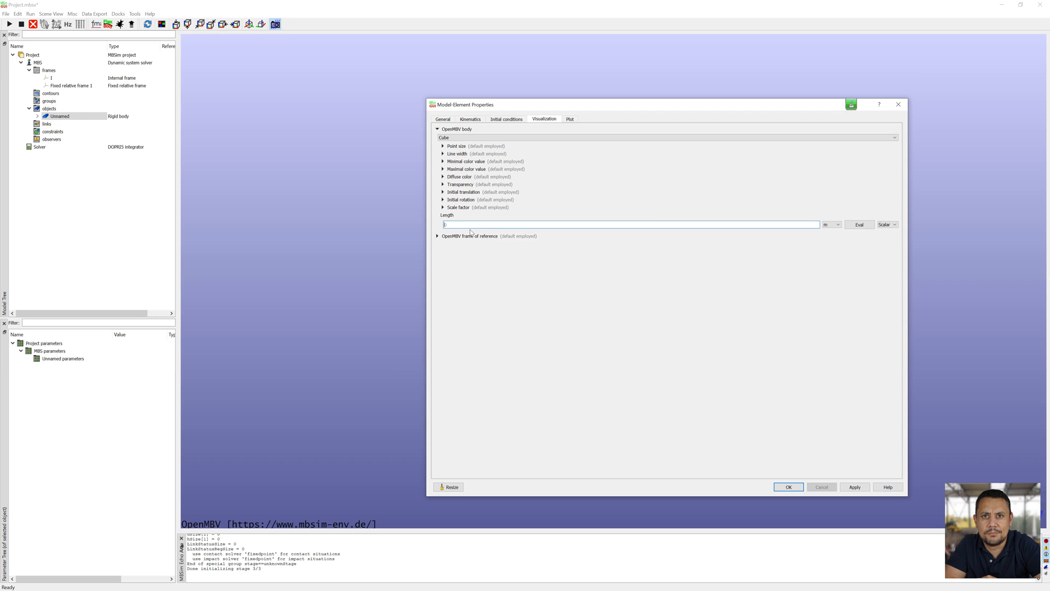
type("0.1")
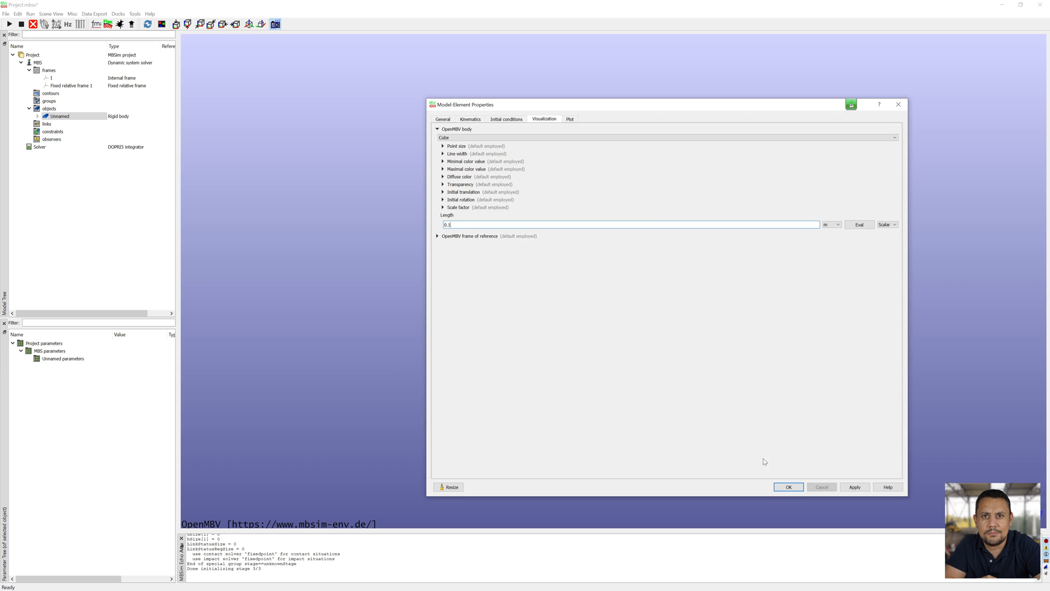
left_click(789, 486)
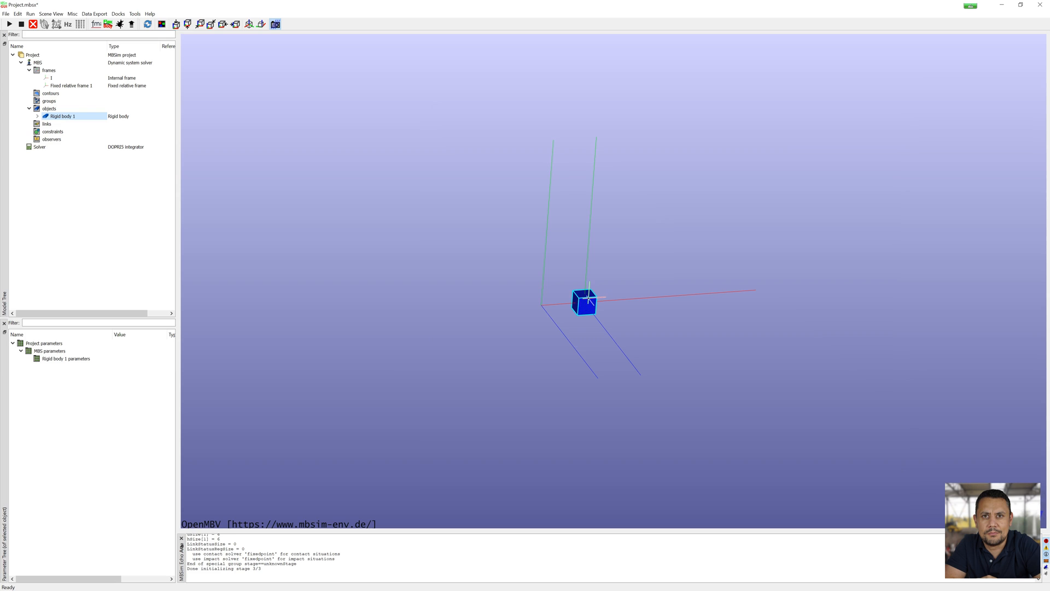
Add an Extern signal source of size 1 under links
right_click(46, 124)
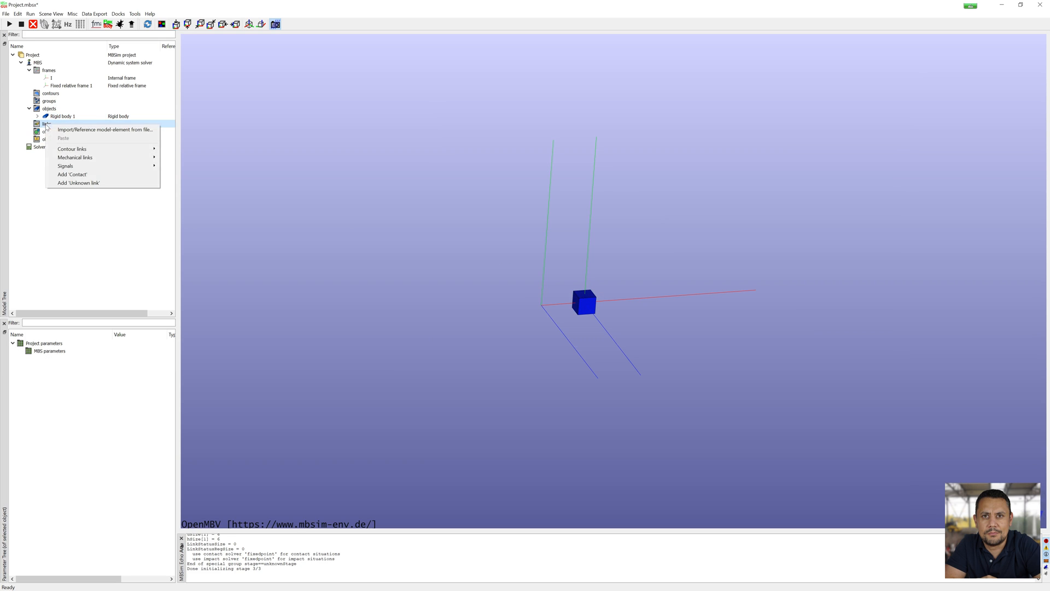
mouse_move(65, 165)
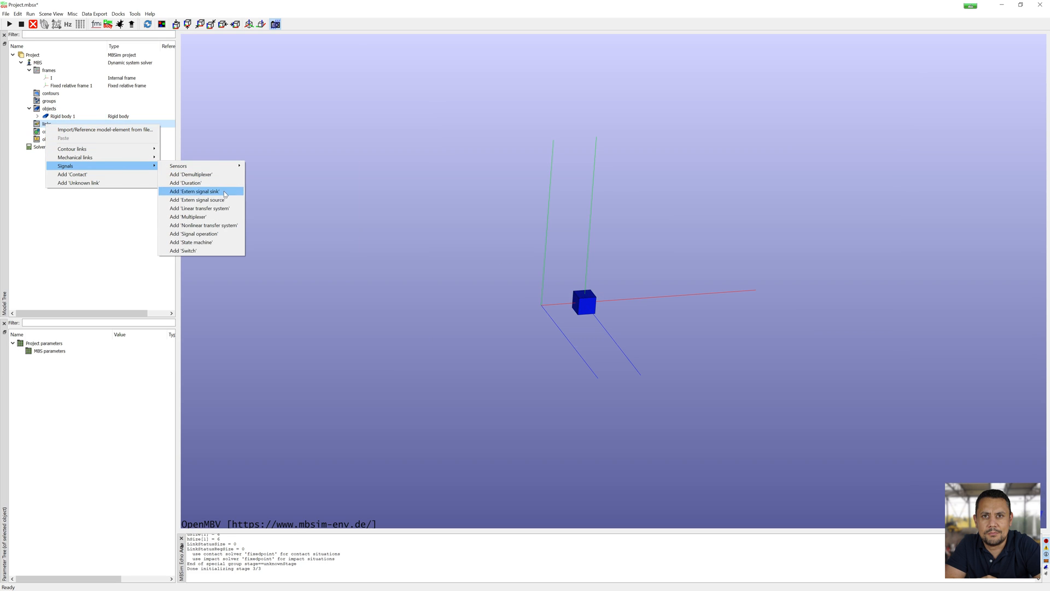
left_click(195, 199)
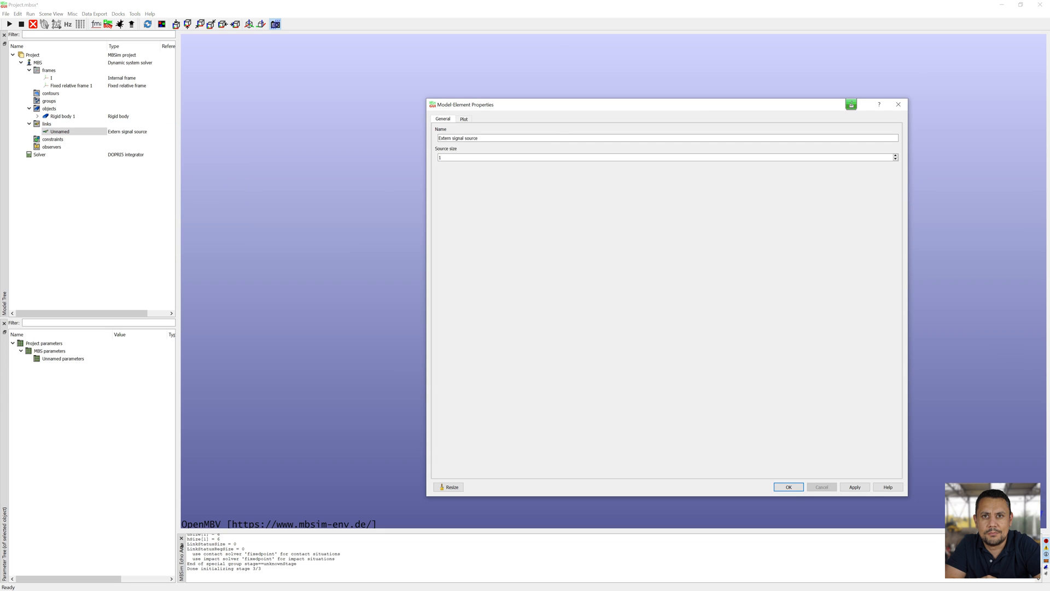
left_click(789, 487)
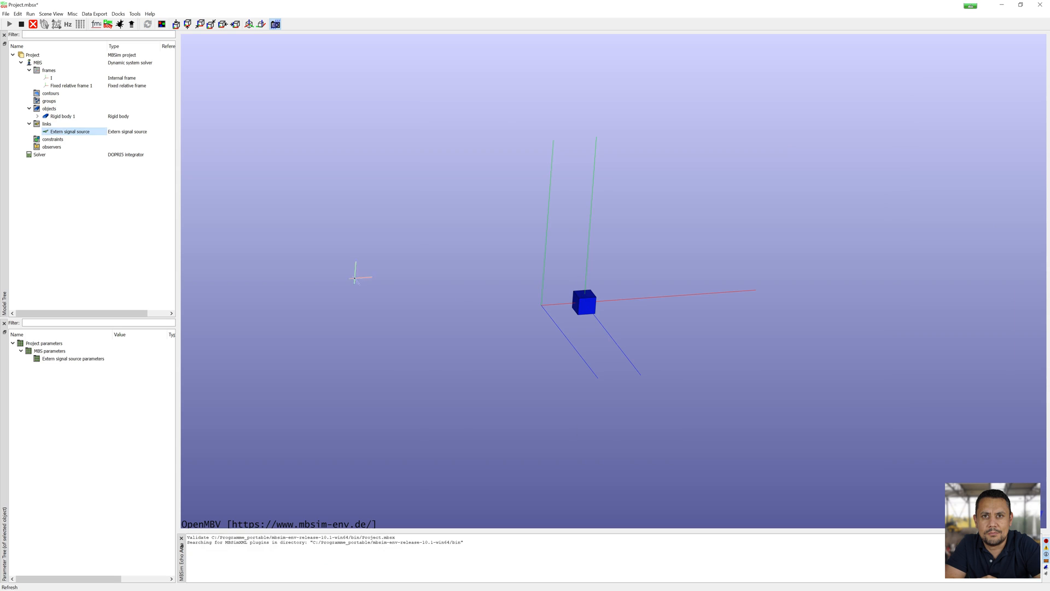
Add a kinetic excitation named Force connected to Rigid body 1 with its force direction
right_click(46, 124)
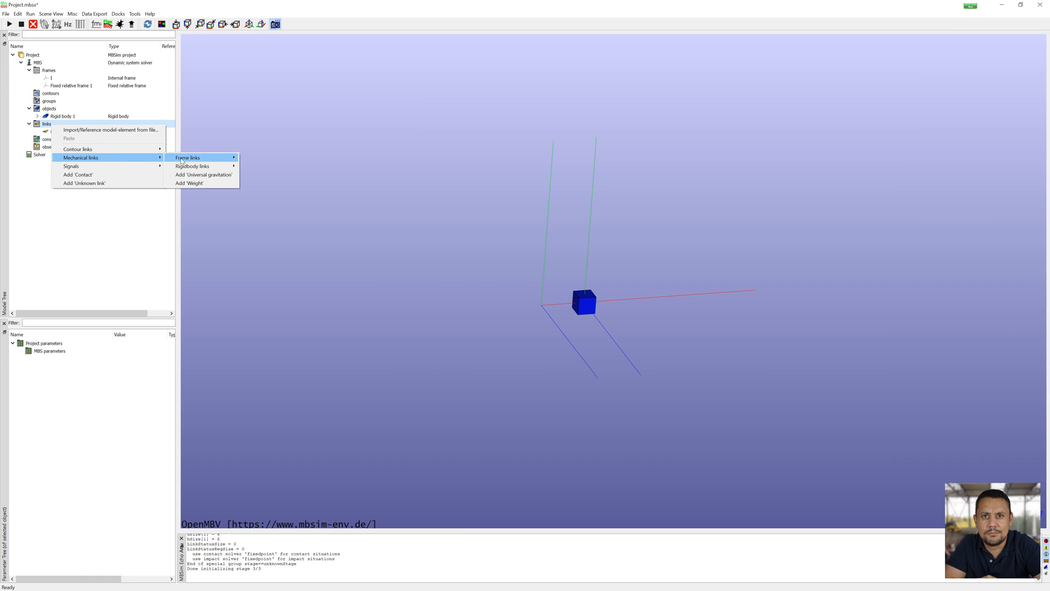
mouse_move(272, 166)
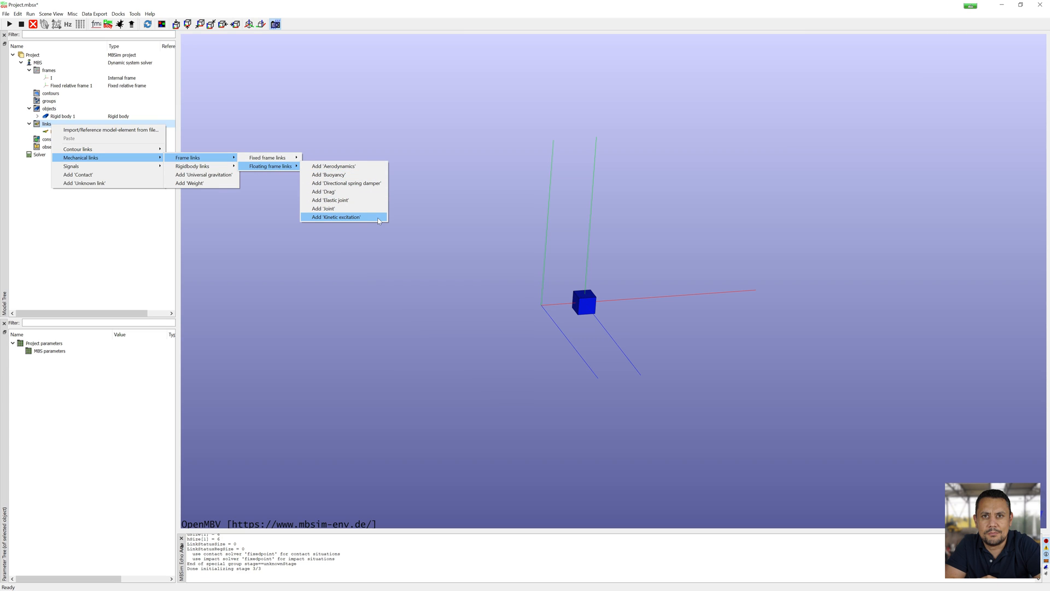
left_click(336, 217)
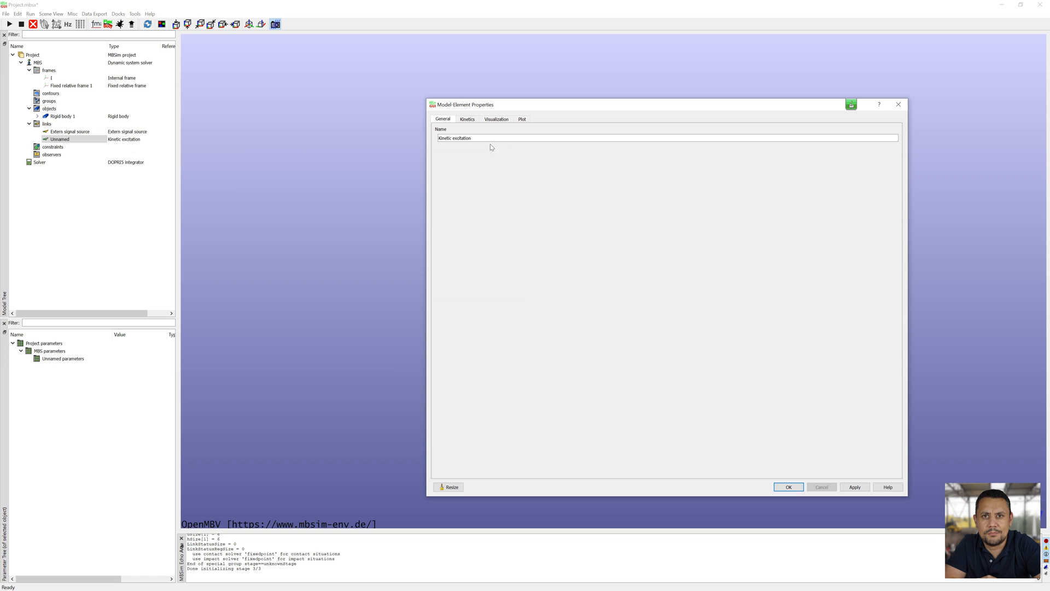
type("Force")
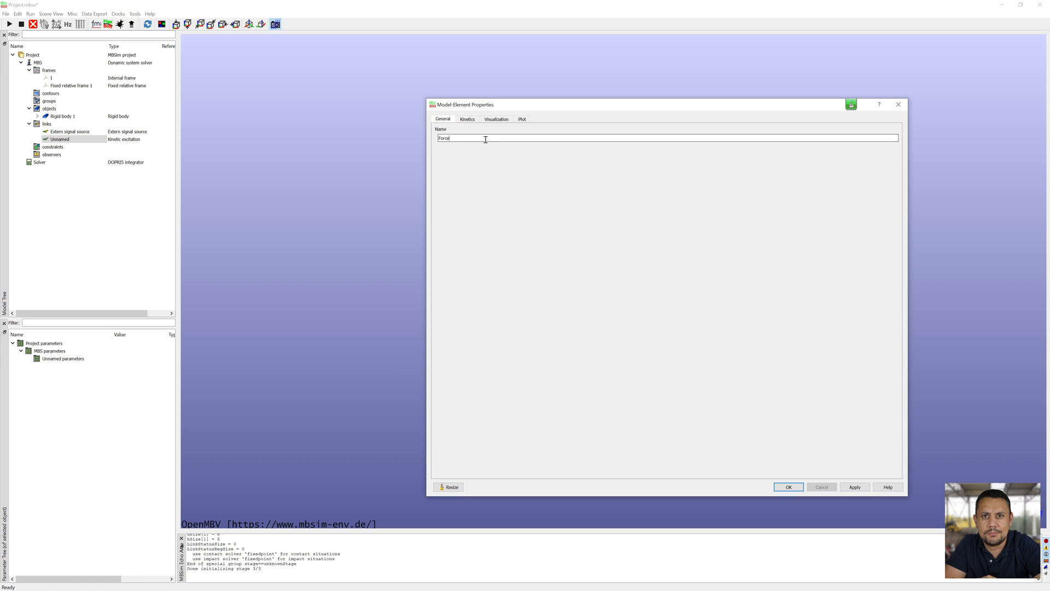
left_click(467, 118)
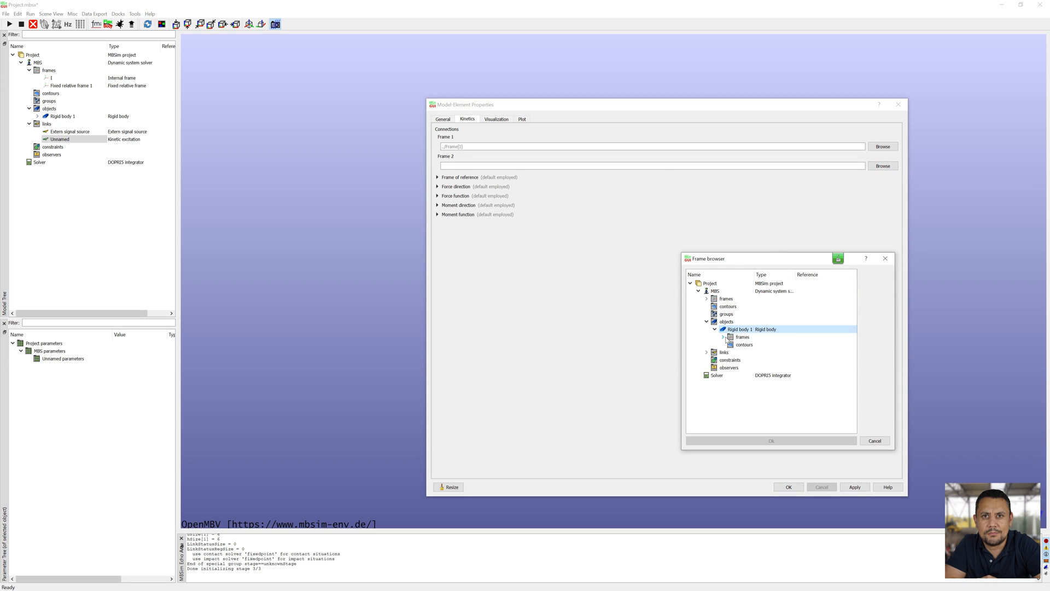
left_click(770, 441)
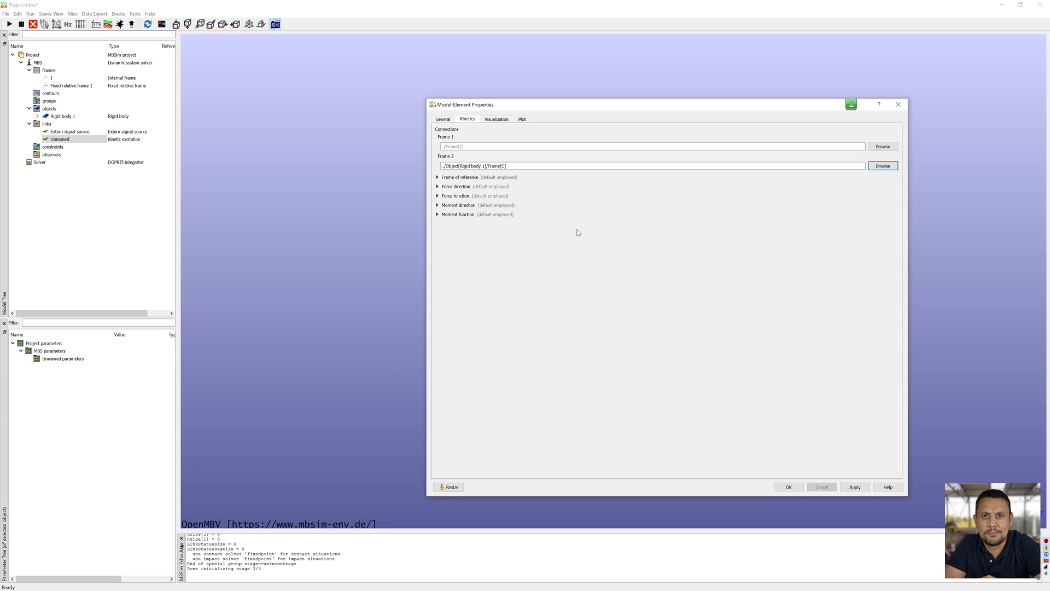
left_click(437, 177)
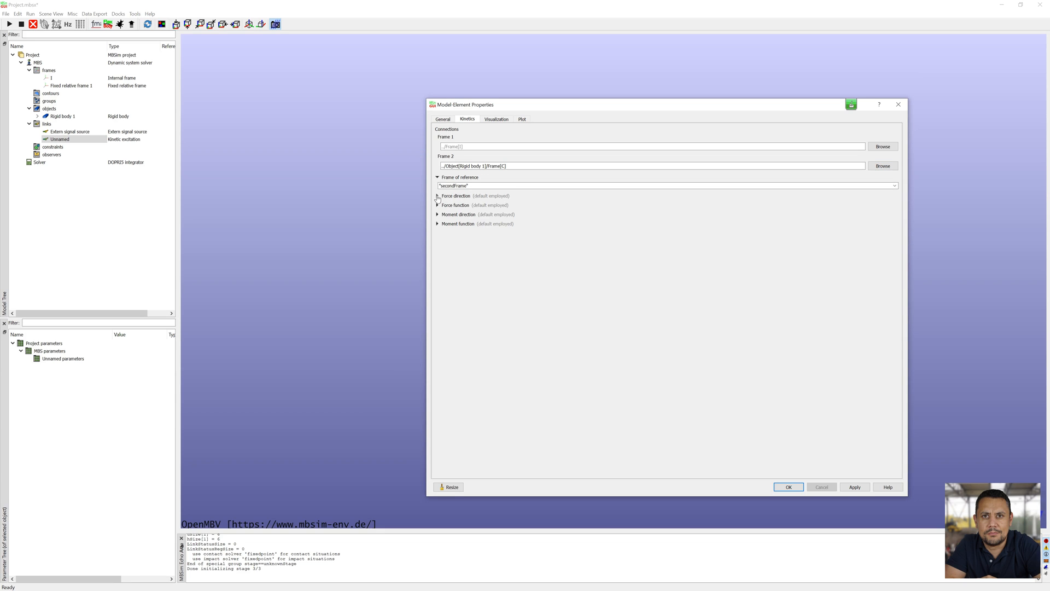
left_click(438, 196)
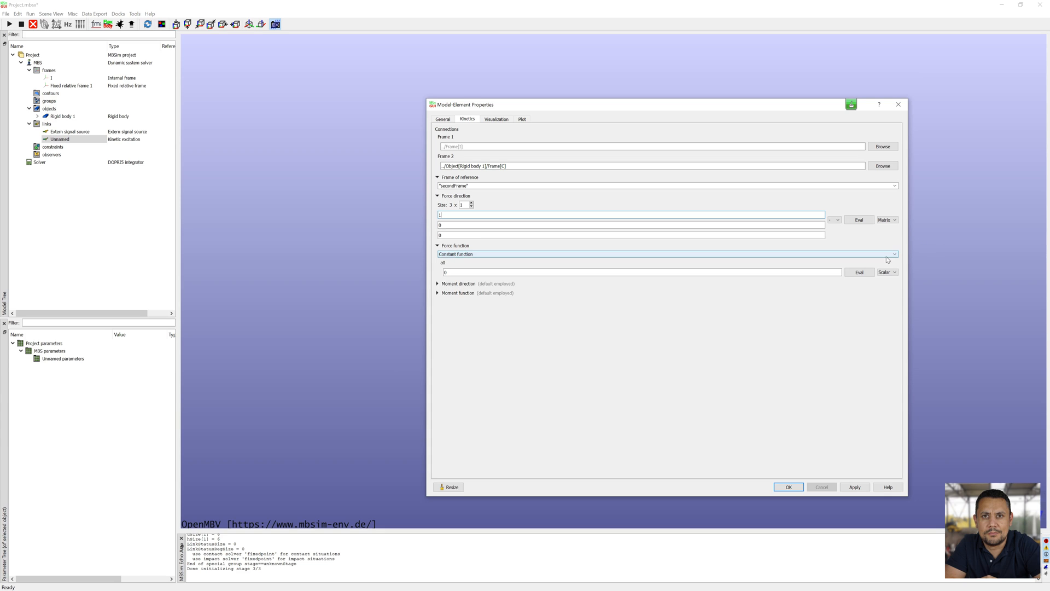
Drive the force by a Signal function returning the Extern signal source
left_click(665, 254)
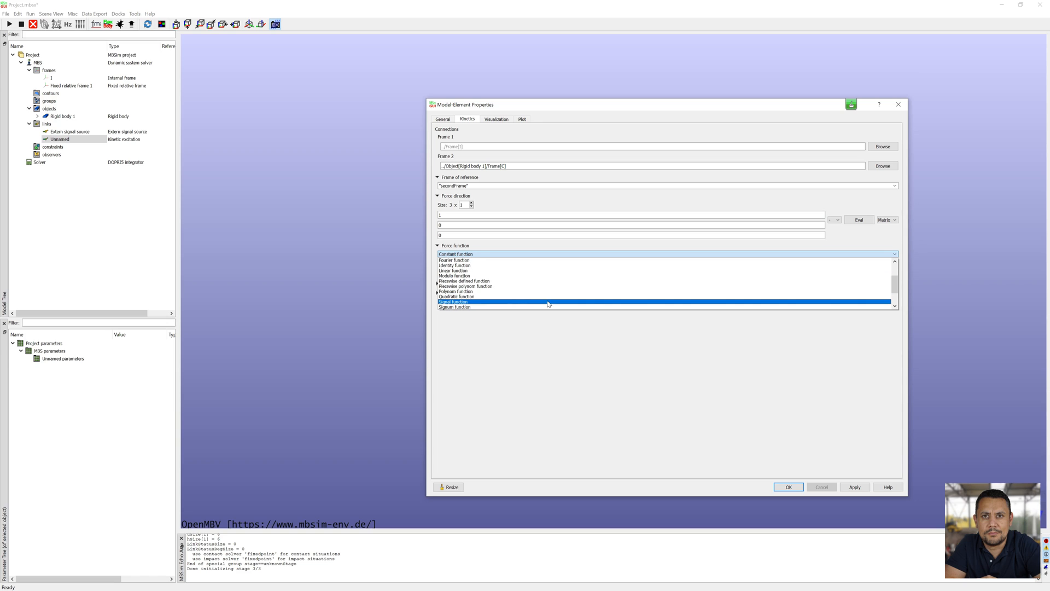
left_click(453, 302)
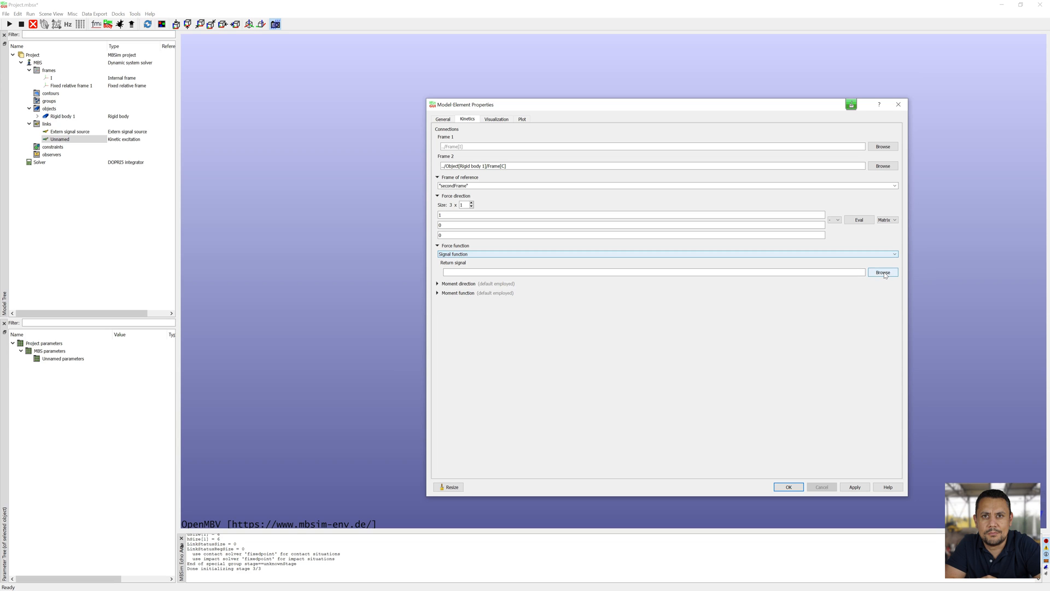
left_click(883, 272)
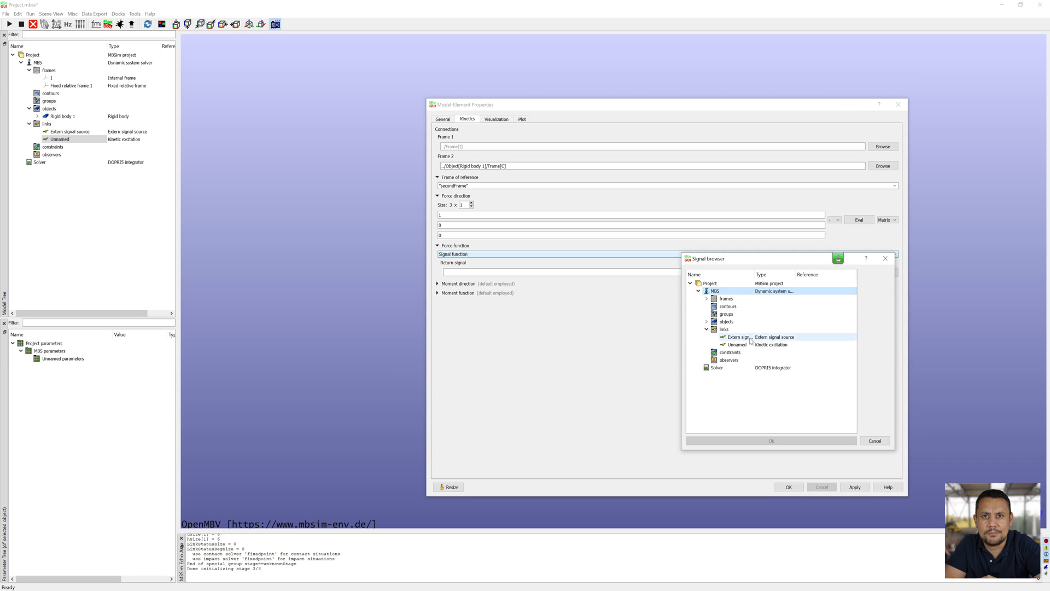
left_click(771, 440)
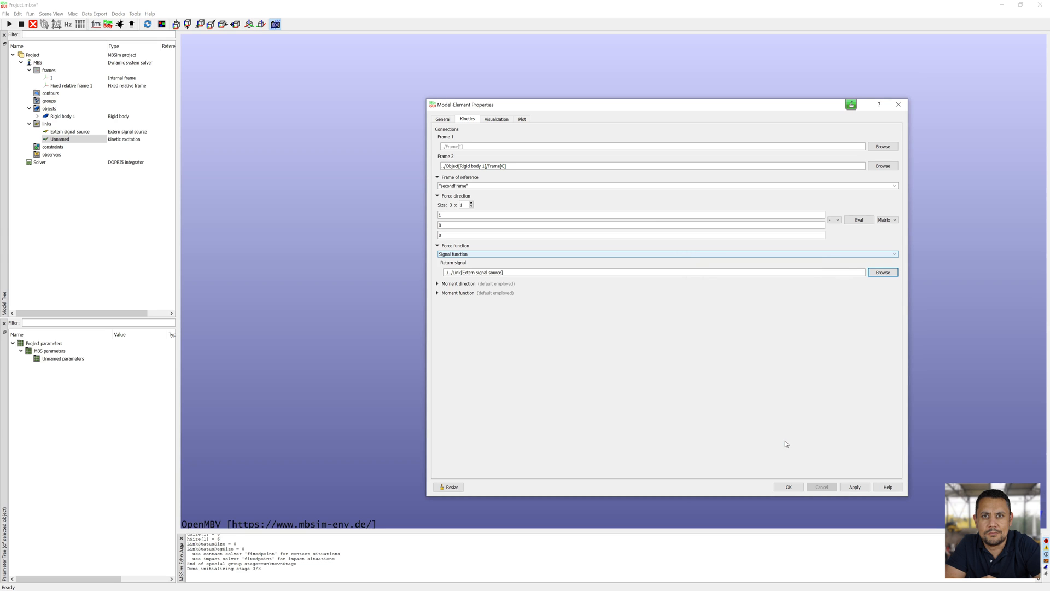
left_click(789, 486)
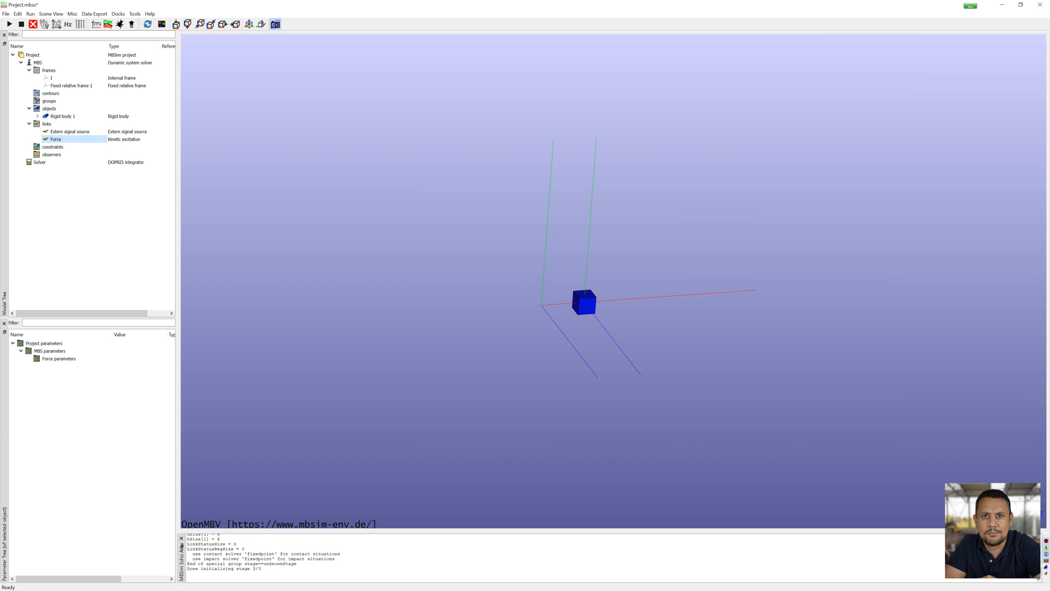
Add Spring damper 1, unloaded length 0.25, to Rigid body 1 frame C, stiffness 100000, damping 126.5
right_click(46, 124)
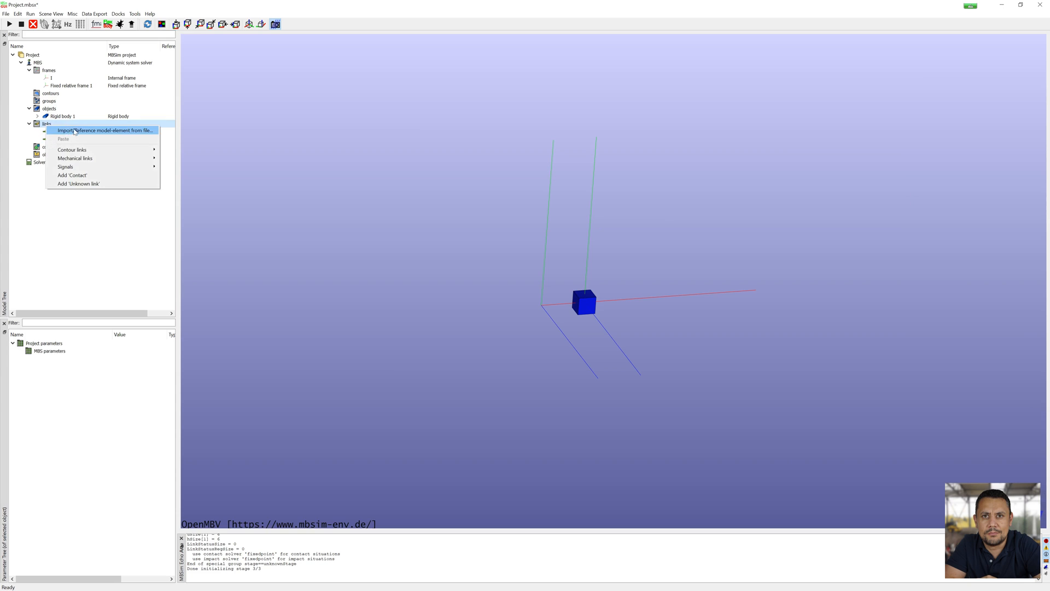
mouse_move(75, 158)
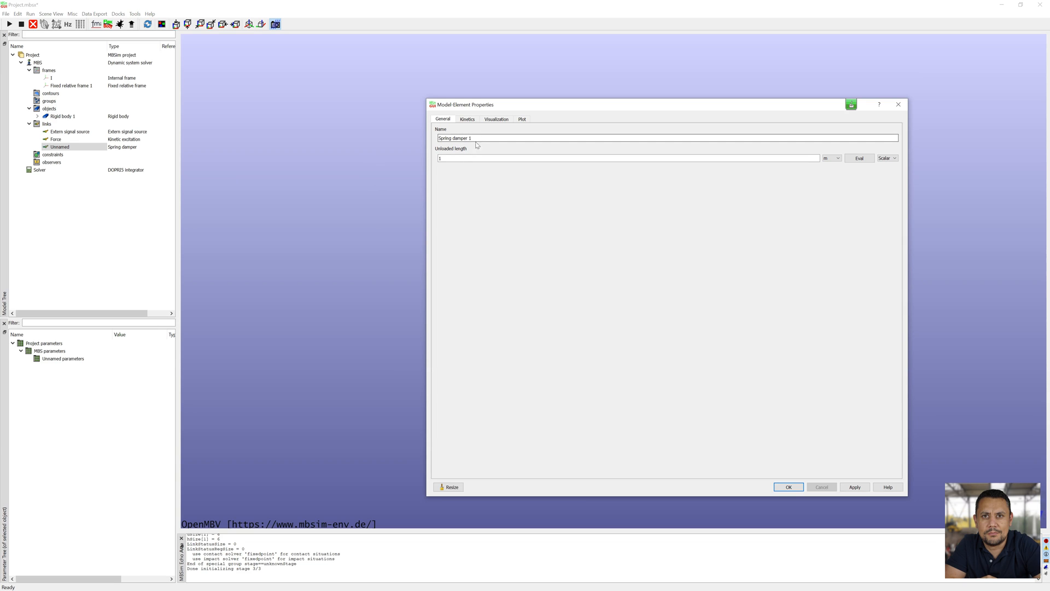
type("0.25")
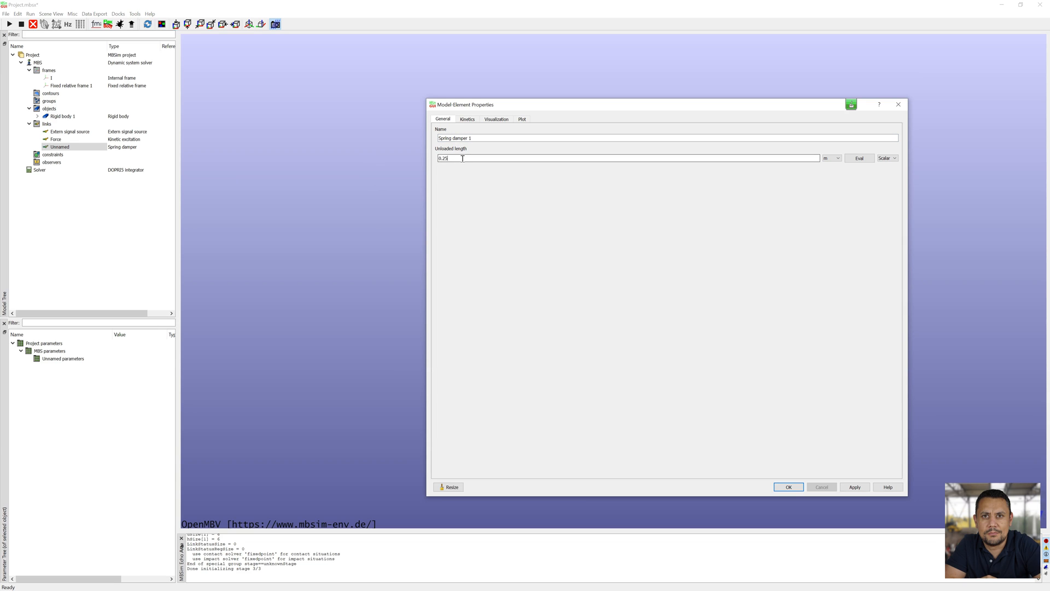
left_click(467, 119)
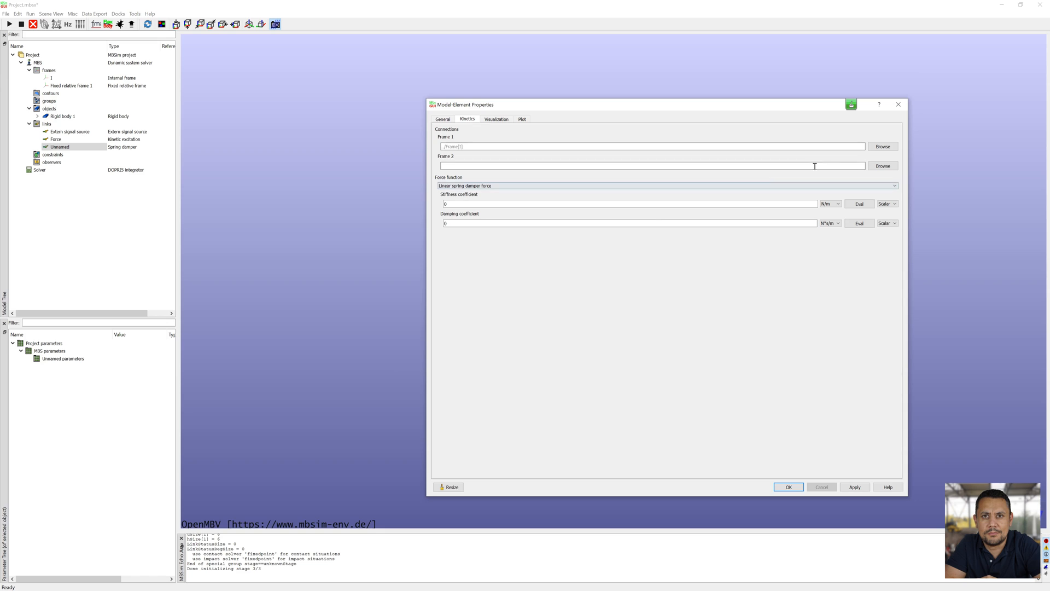
left_click(883, 165)
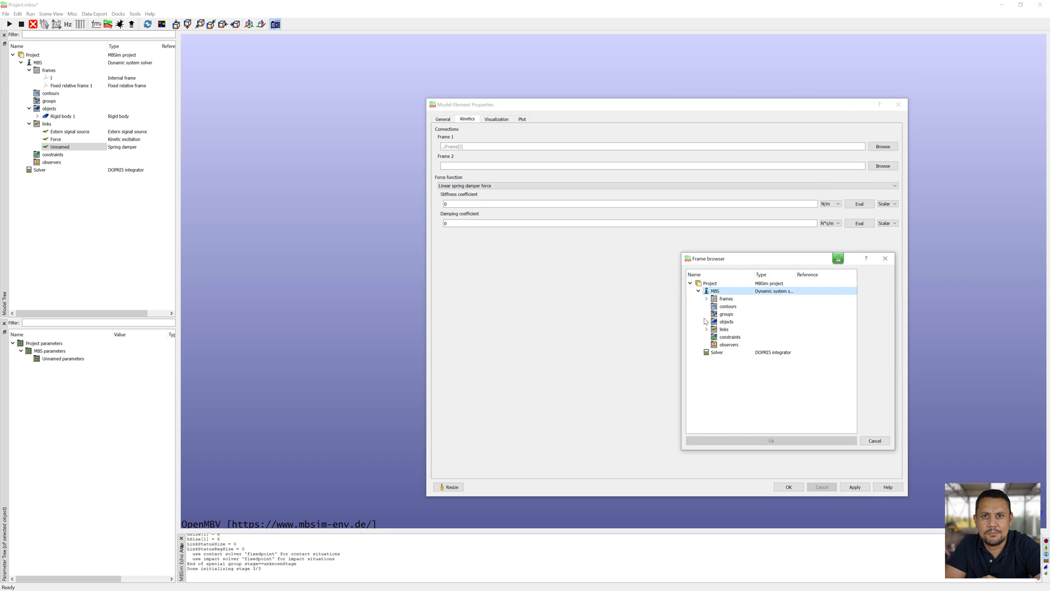
left_click(705, 321)
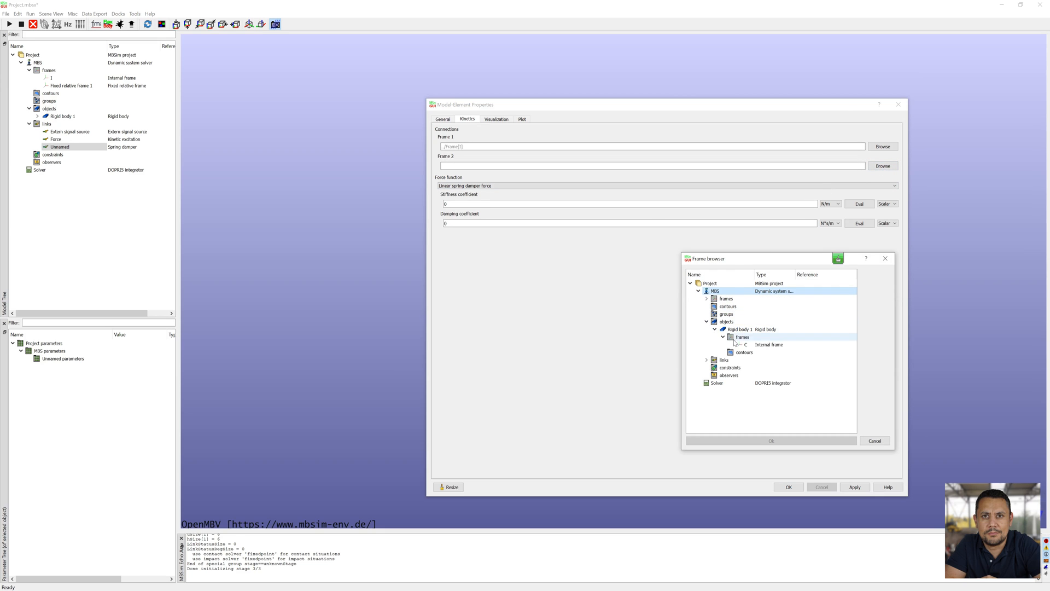
left_click(771, 440)
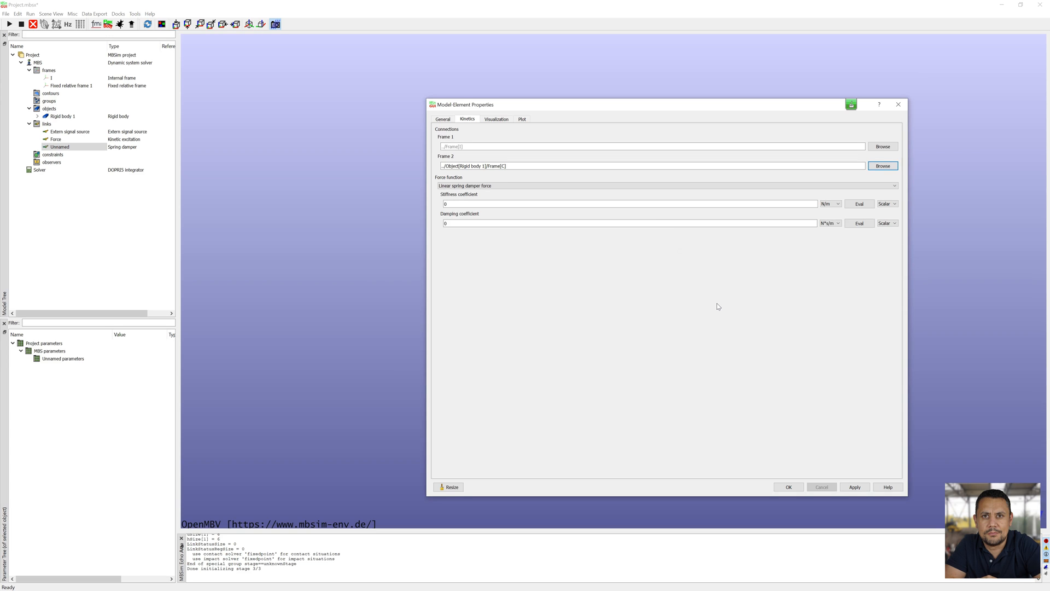
type("100000")
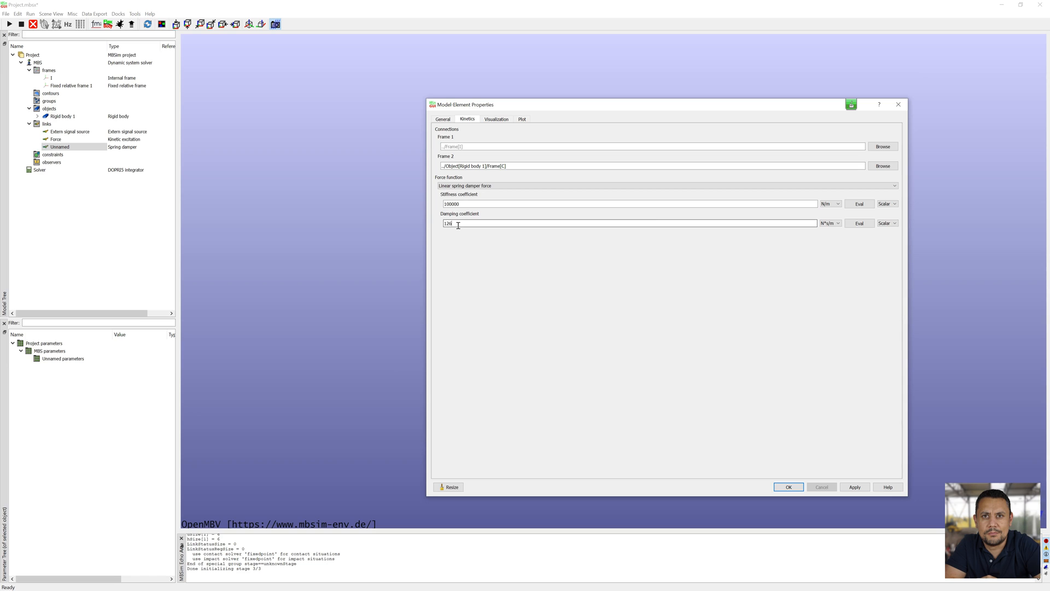
type(".5")
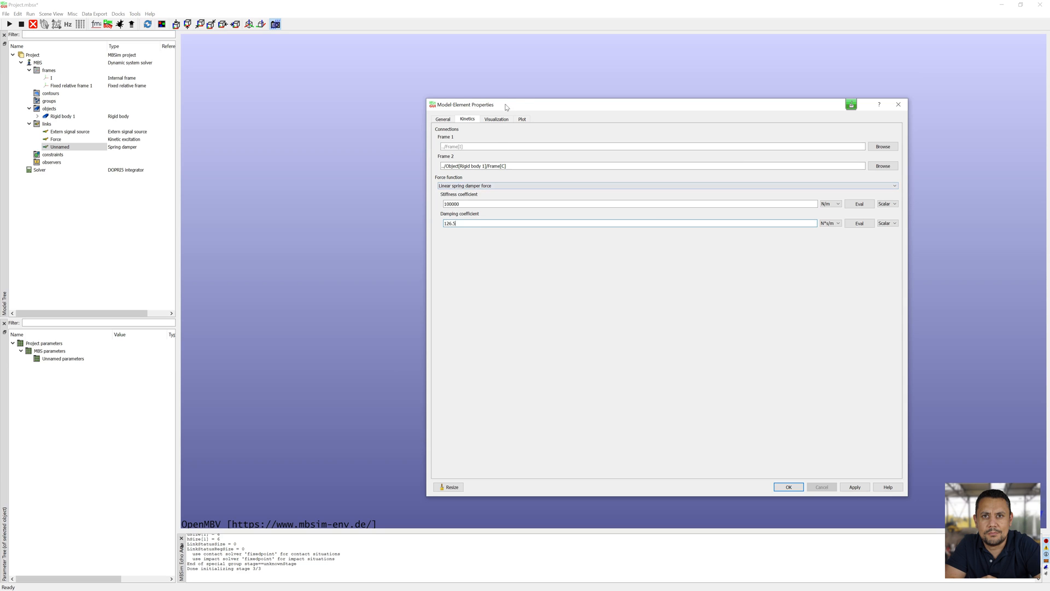
Visualise the spring with 10 coils and radius 0.02, then accept it
left_click(497, 118)
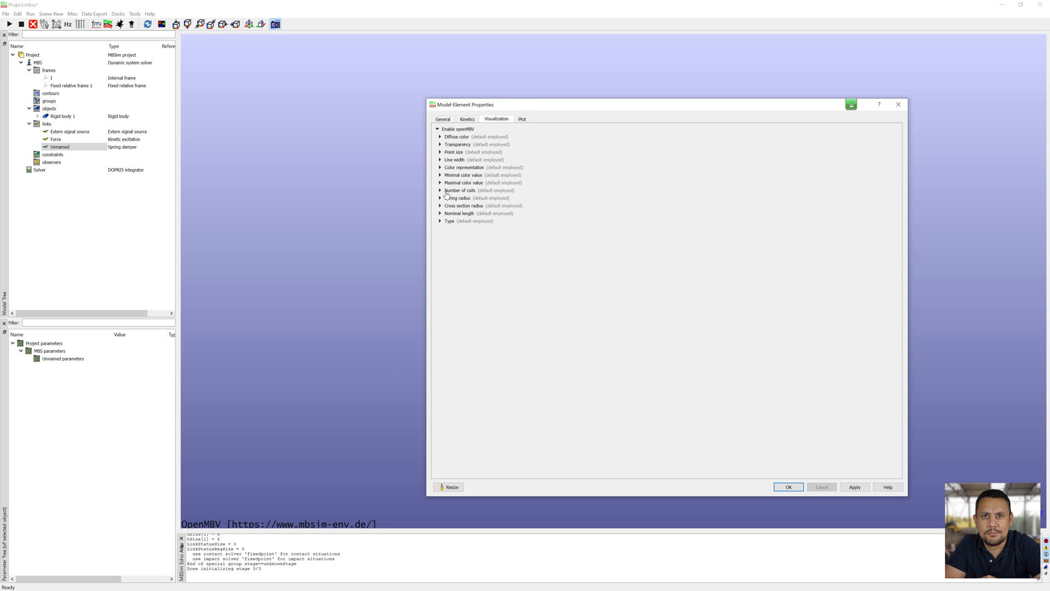
left_click(440, 191)
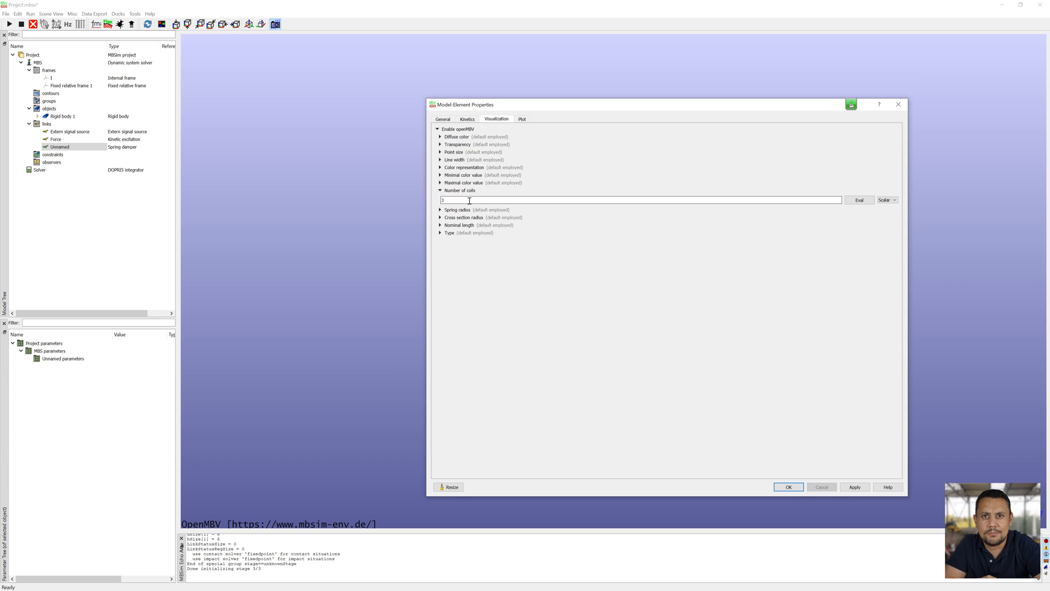
type("10")
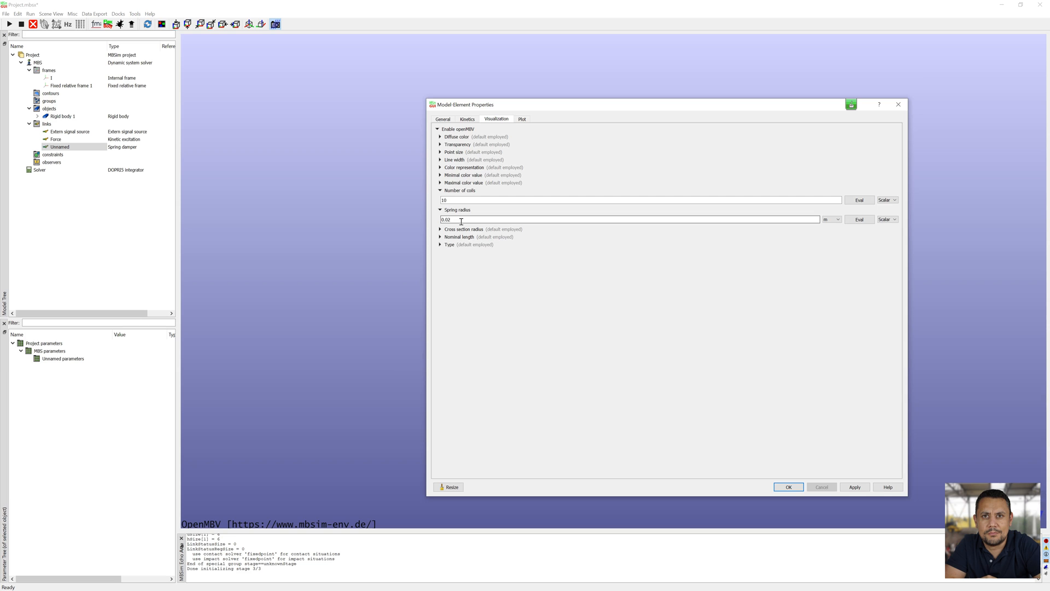
left_click(787, 487)
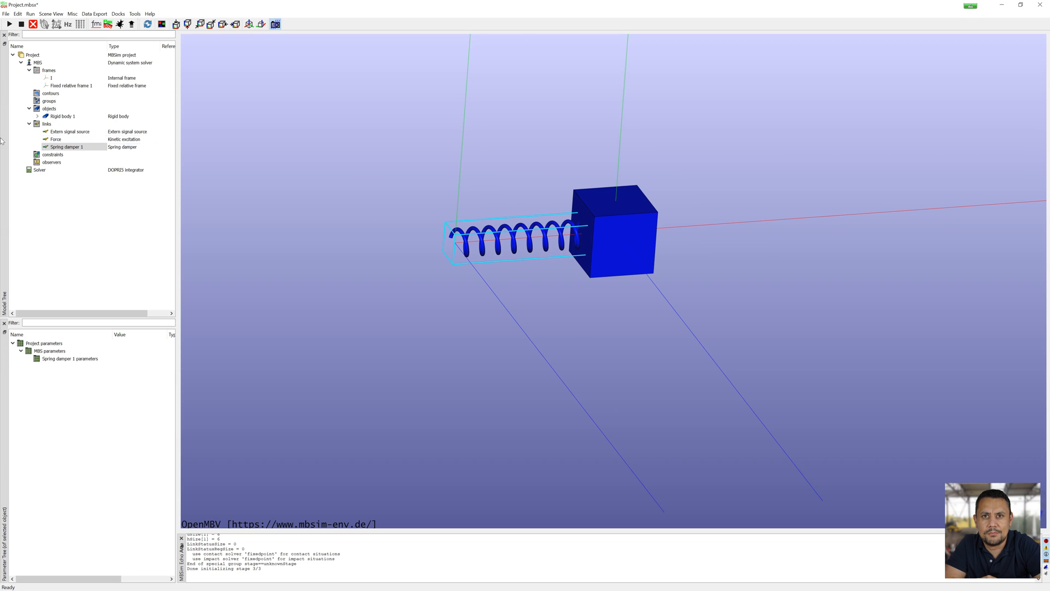
right_click(39, 170)
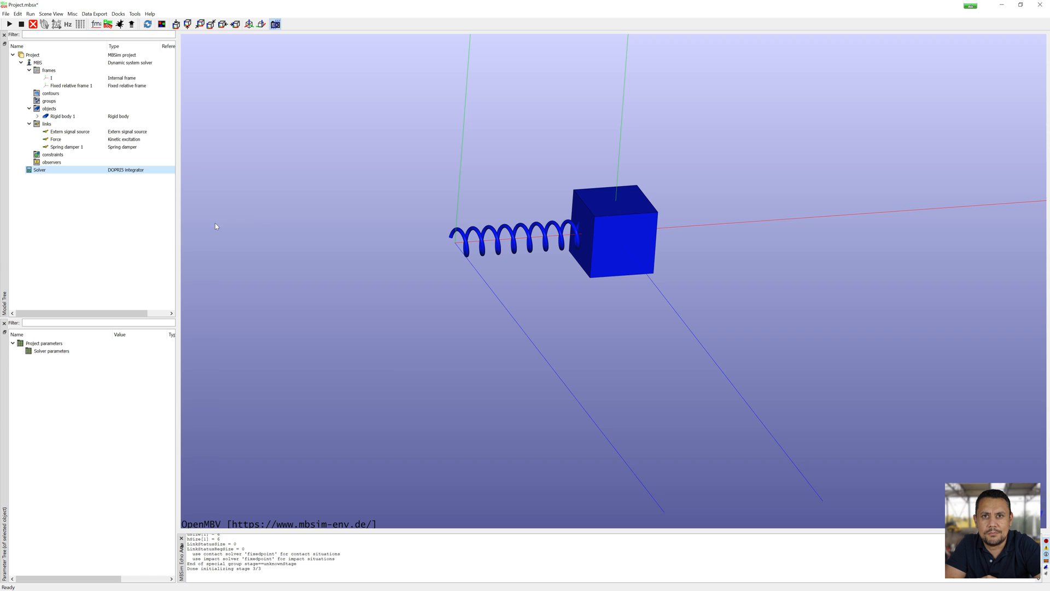
Make the Linear system analyzer use max natural frequency 10 and an excitation frequency vector [0.1:0.1:...]'
double_click(39, 169)
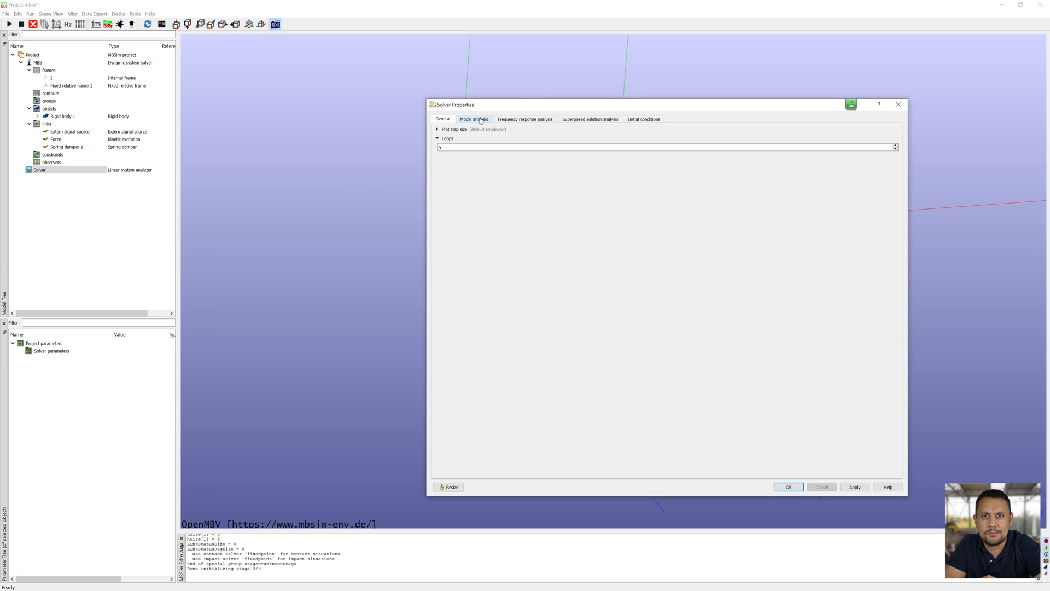
left_click(474, 118)
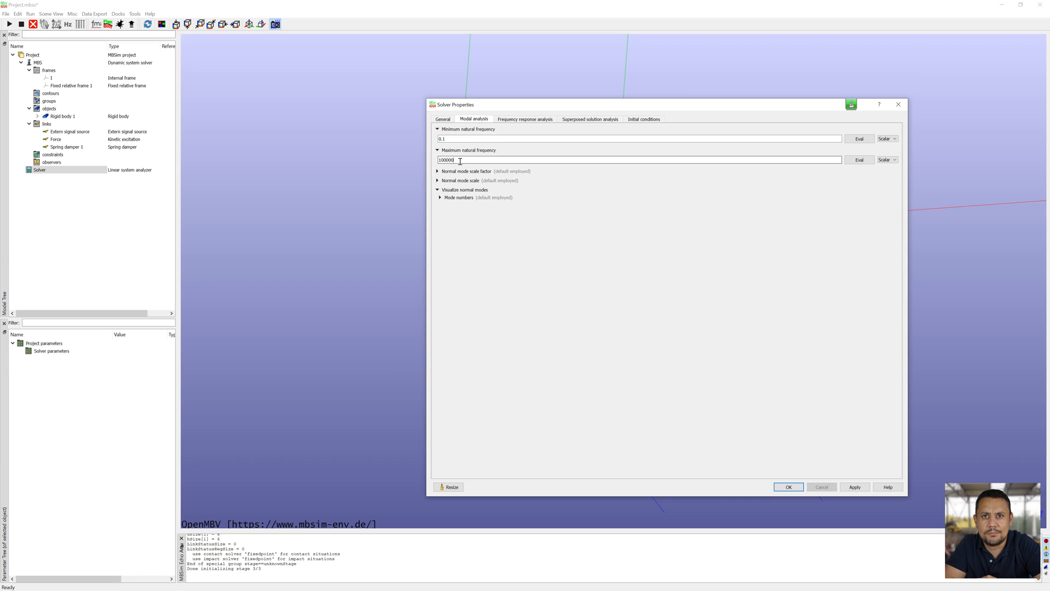
type("10")
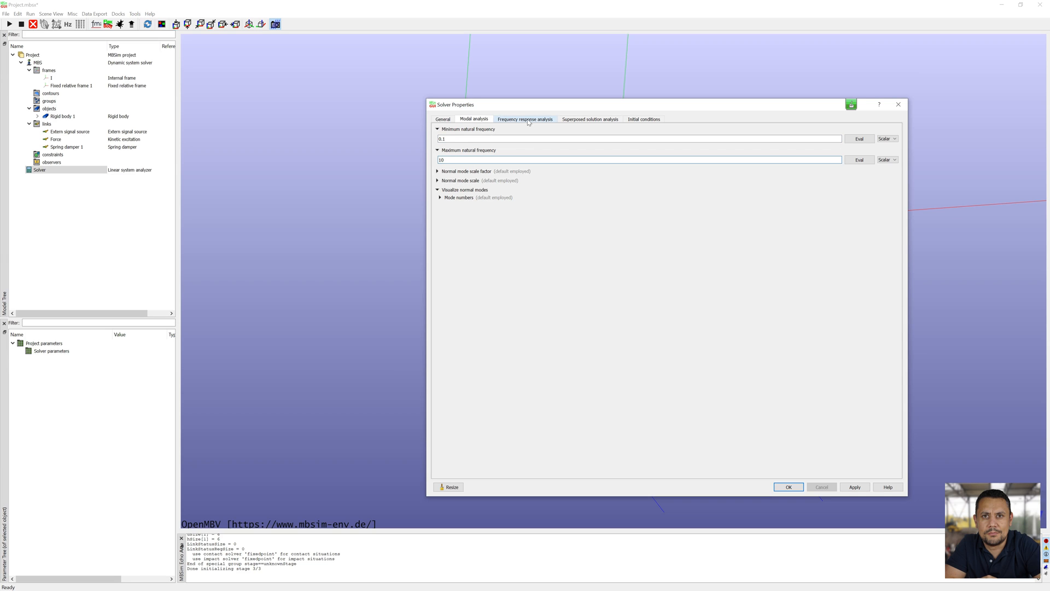
left_click(525, 119)
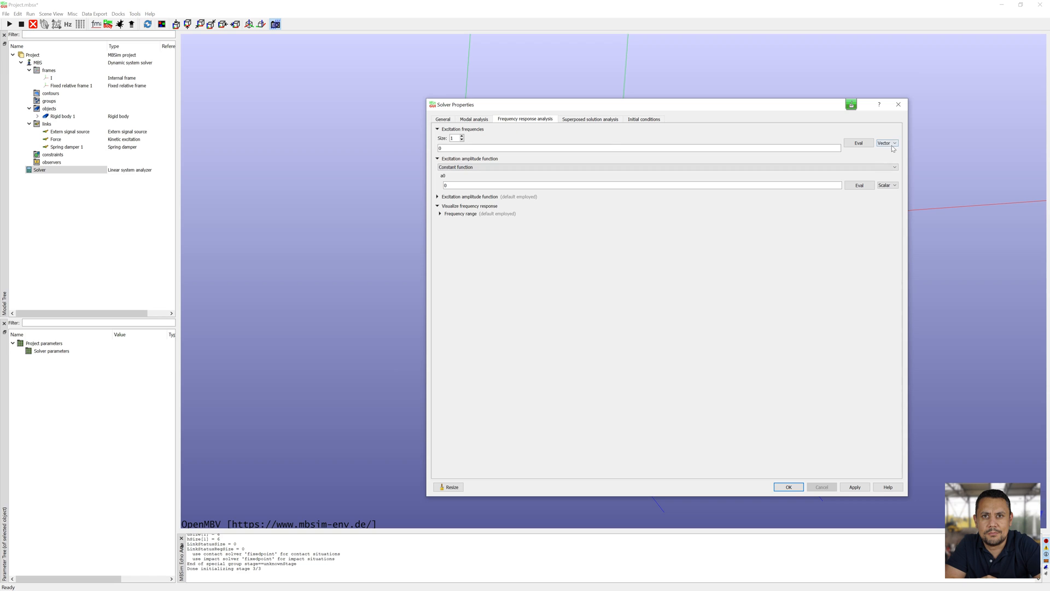
left_click(894, 142)
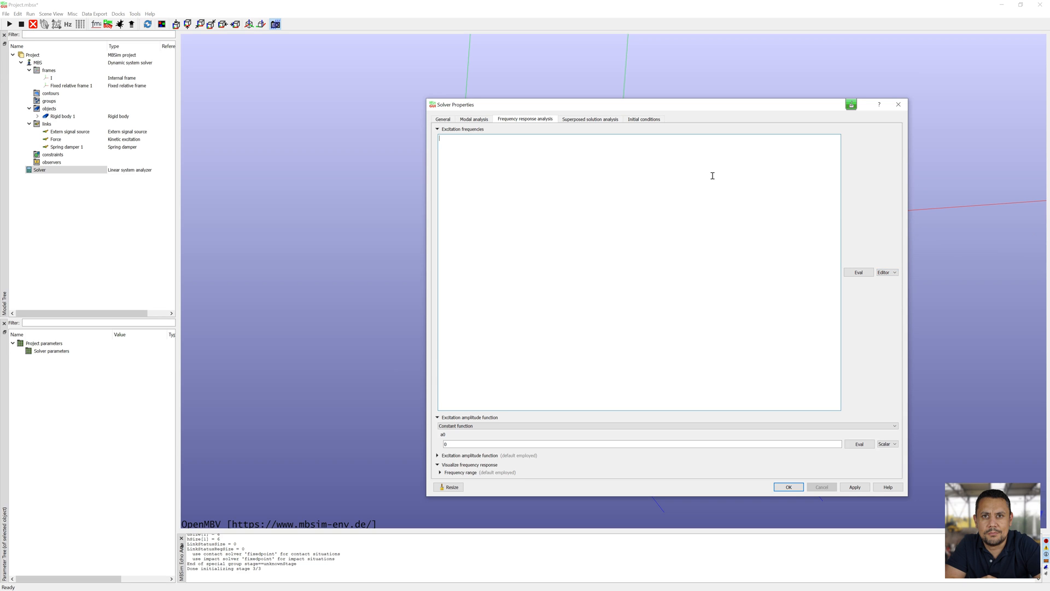
type("[0.1")
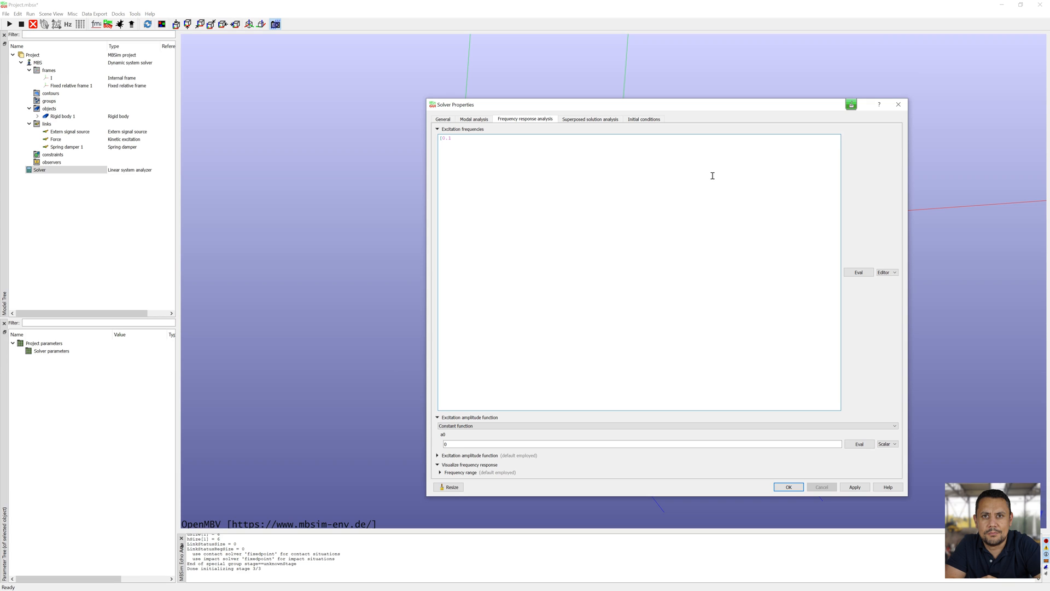
type(":0.1:10")
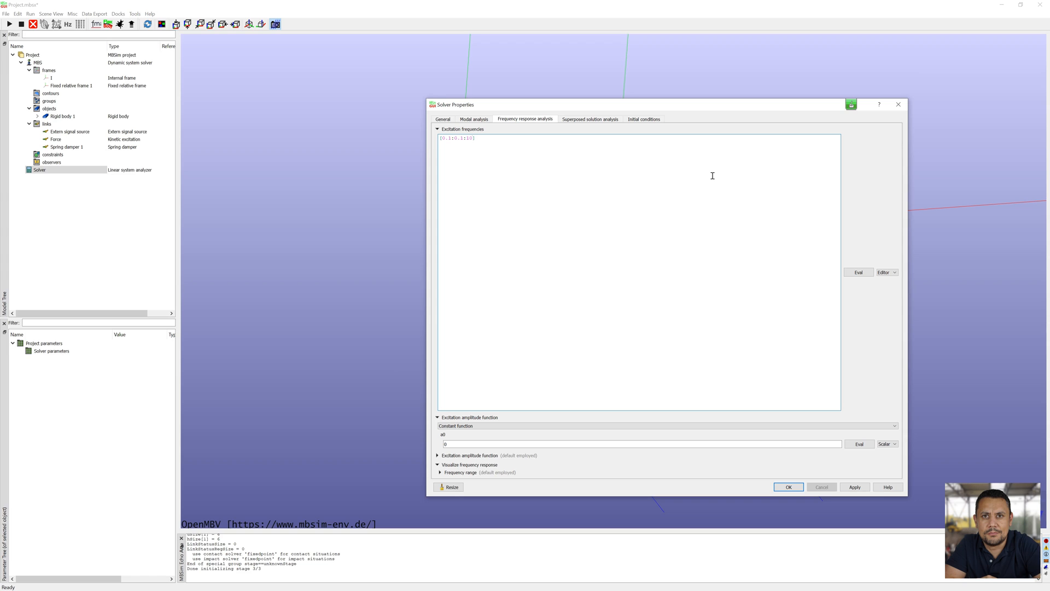
type("'")
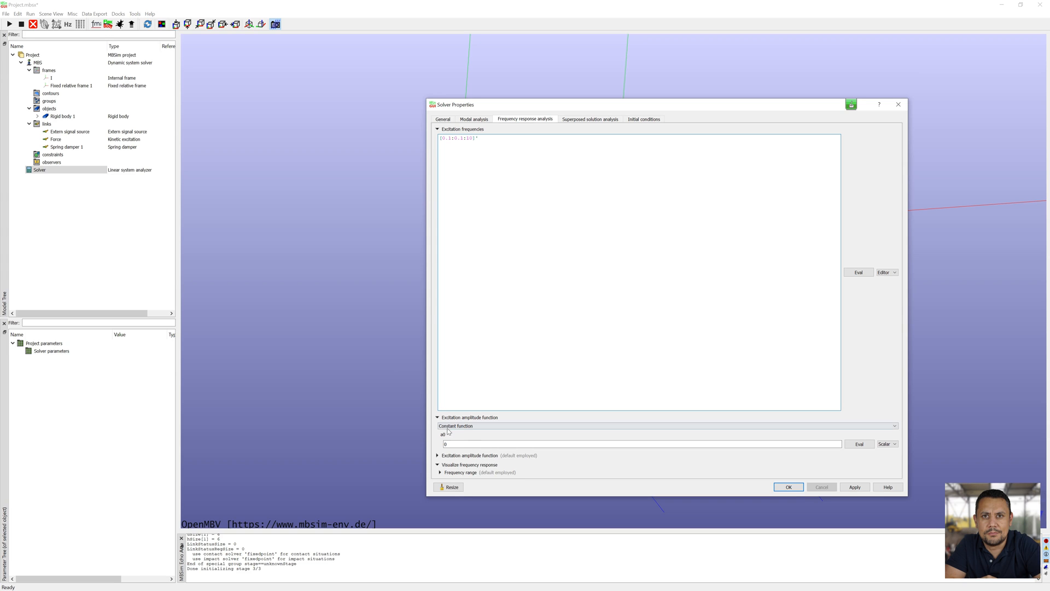
Set excitation amplitude 100 and the frequency range, then accept the solver
type("100")
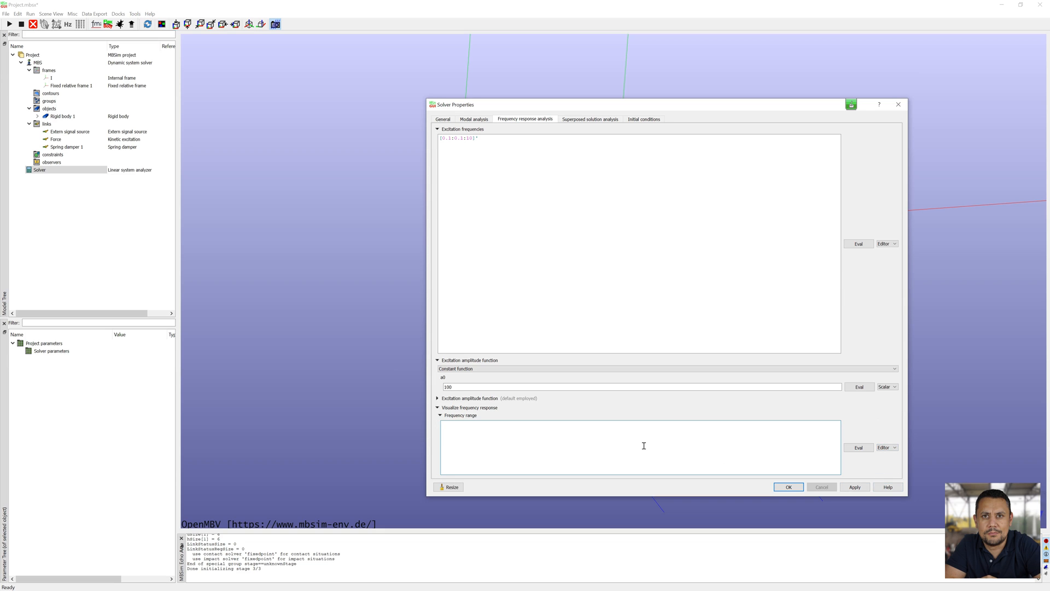
type("[1;10")
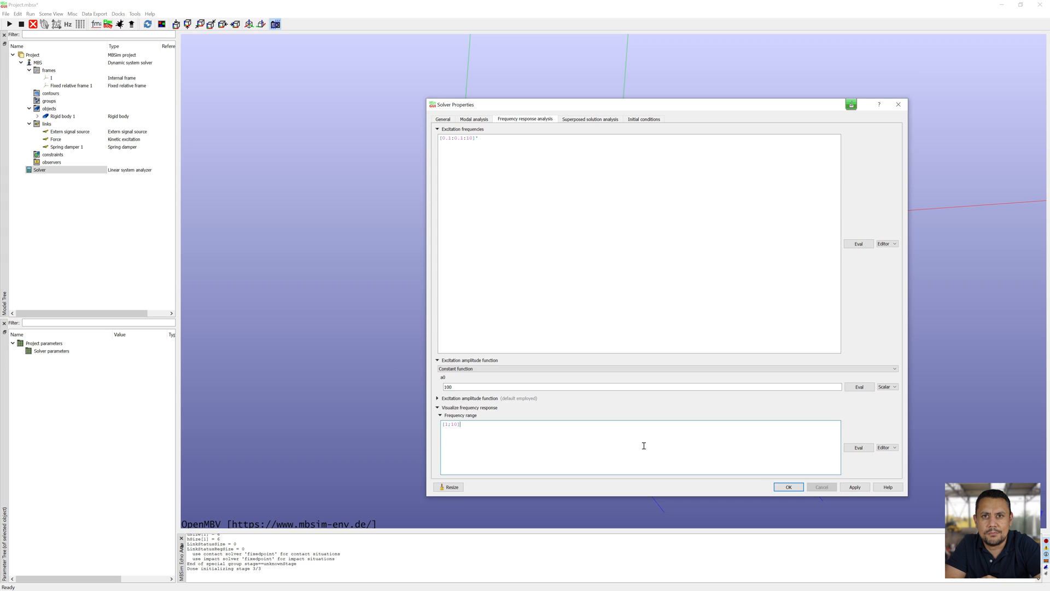
left_click(788, 487)
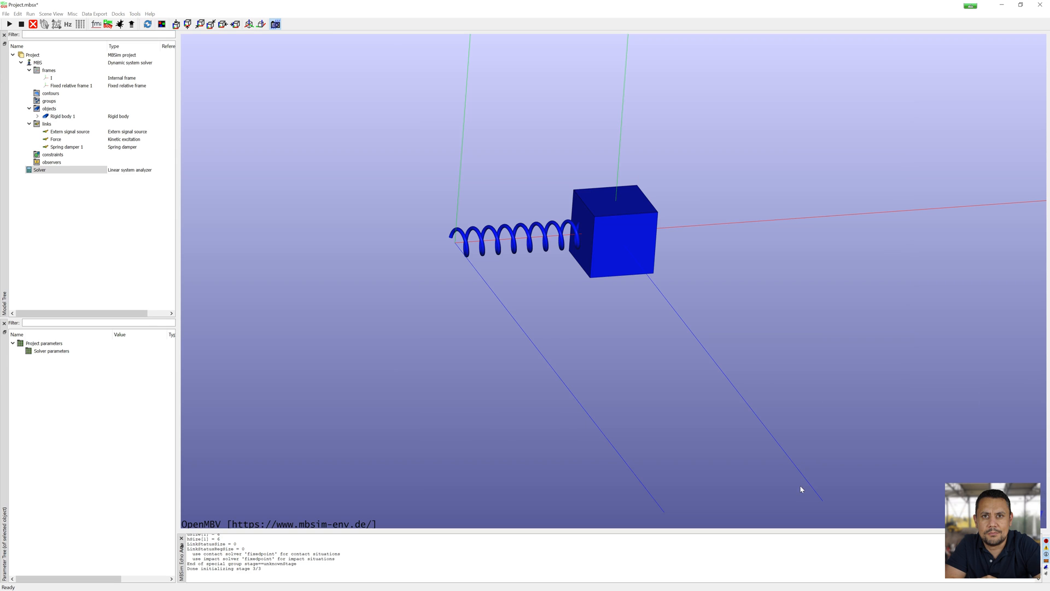
left_click(39, 170)
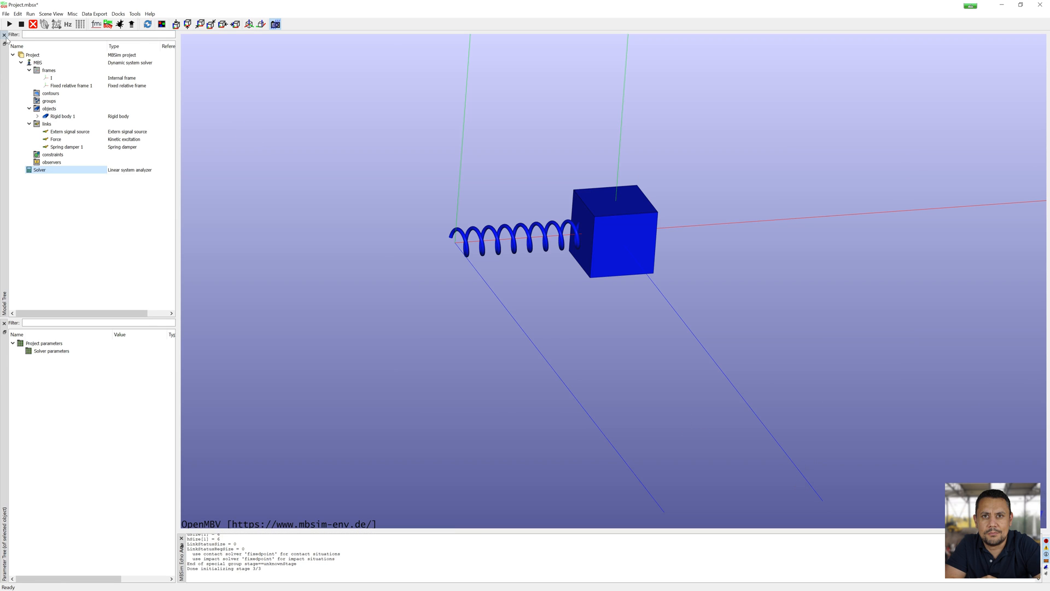
left_click(9, 24)
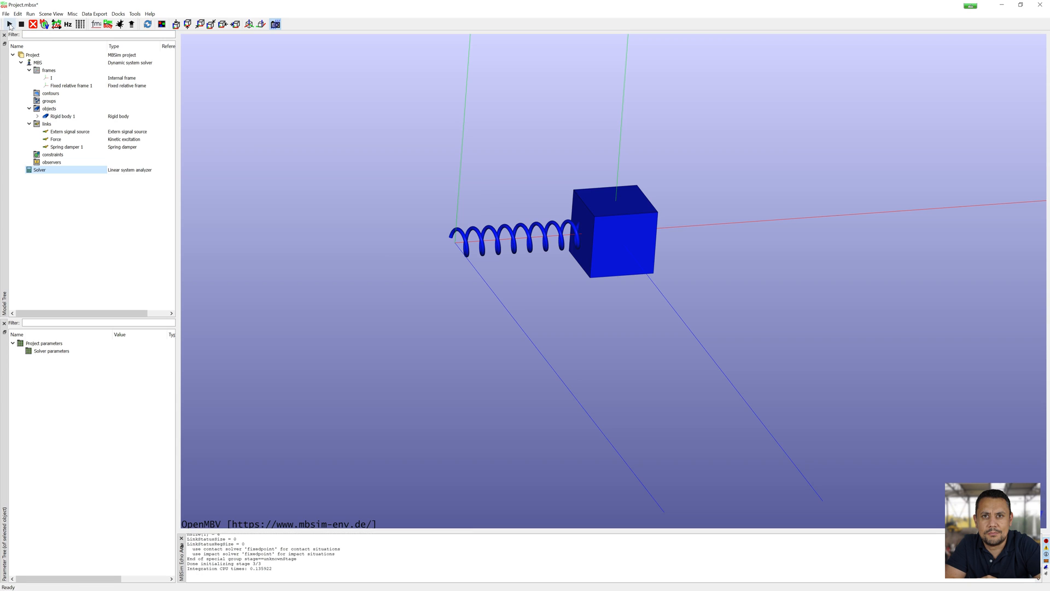
left_click(67, 24)
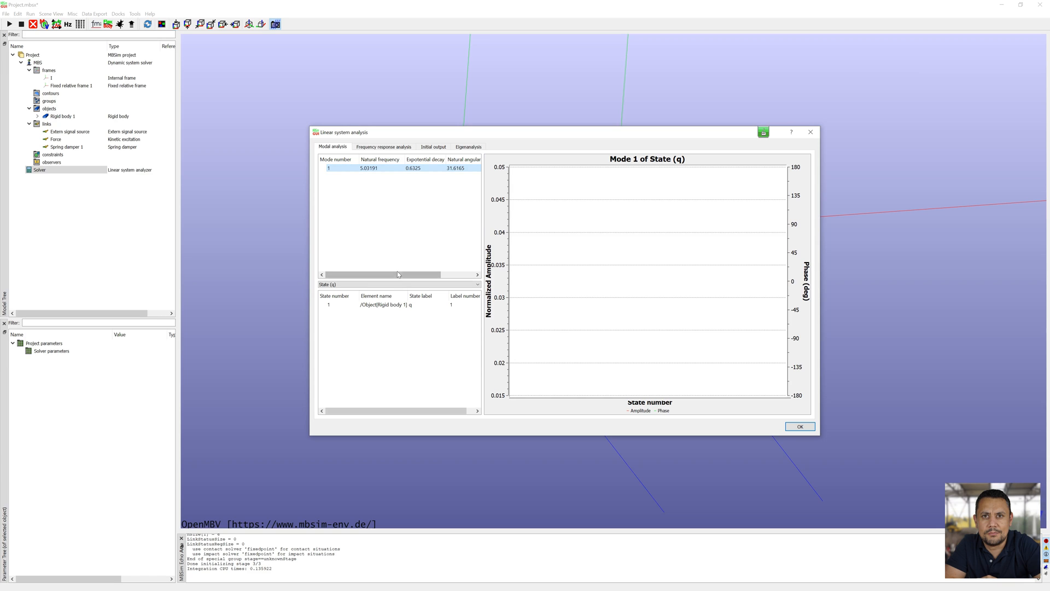
left_click_drag(398, 273, 428, 273)
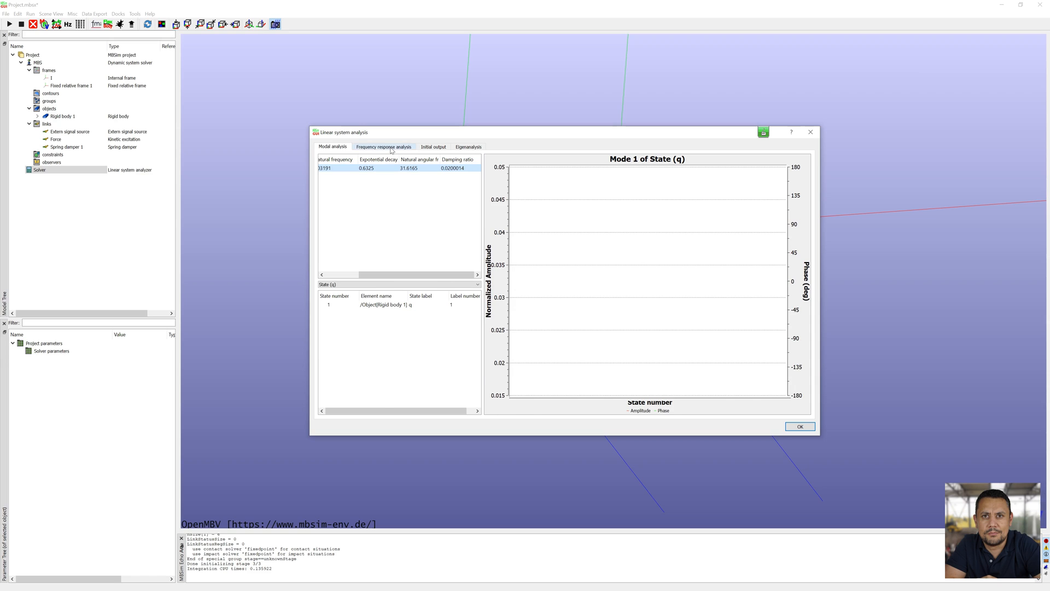
left_click(384, 146)
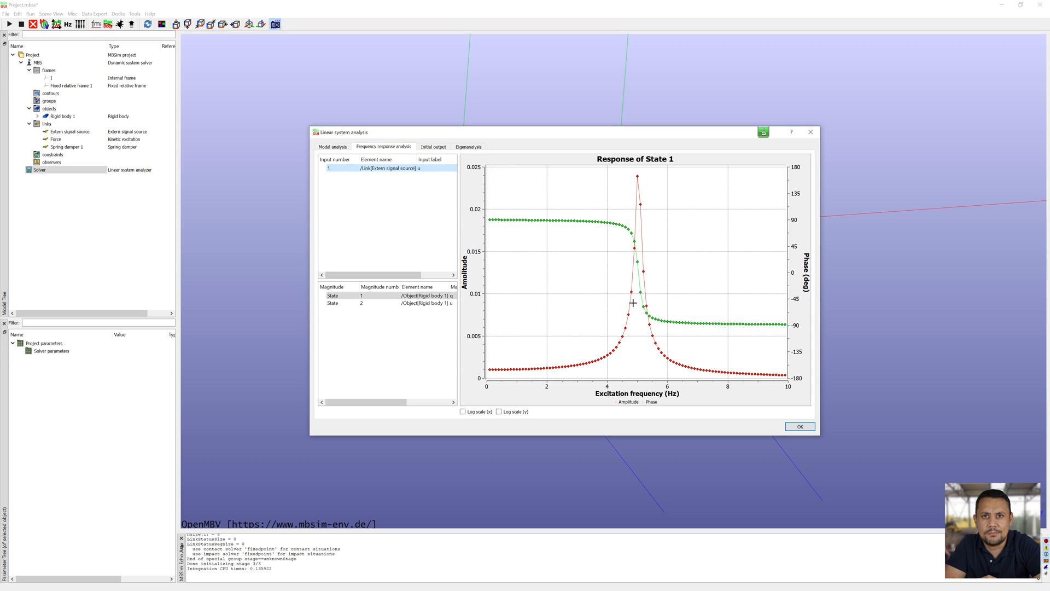
mouse_move(721, 339)
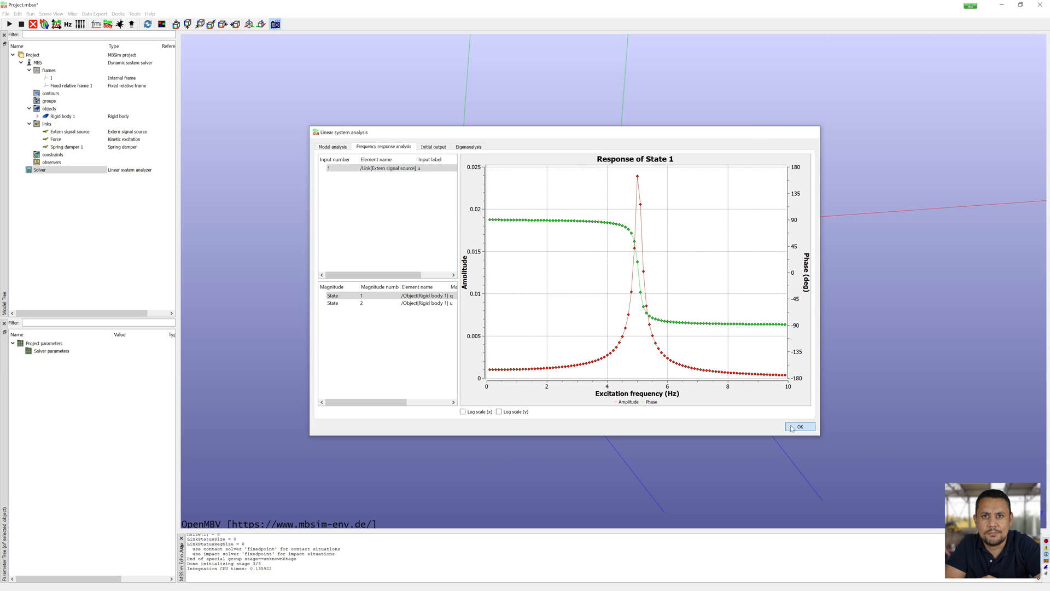
left_click(799, 427)
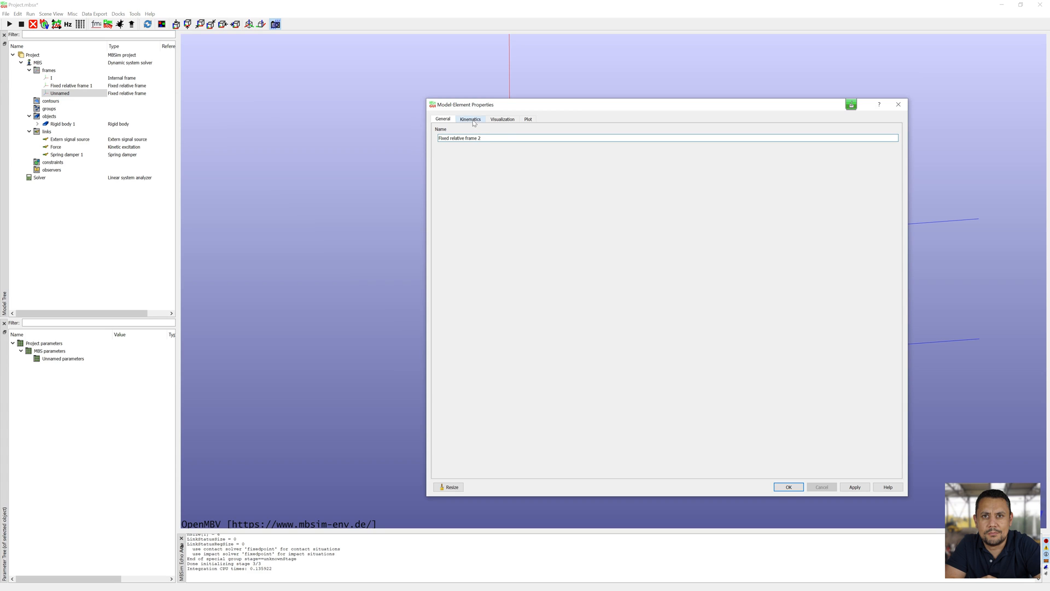
Give Fixed relative frame 2 a relative position component of 0.5 m
left_click(470, 118)
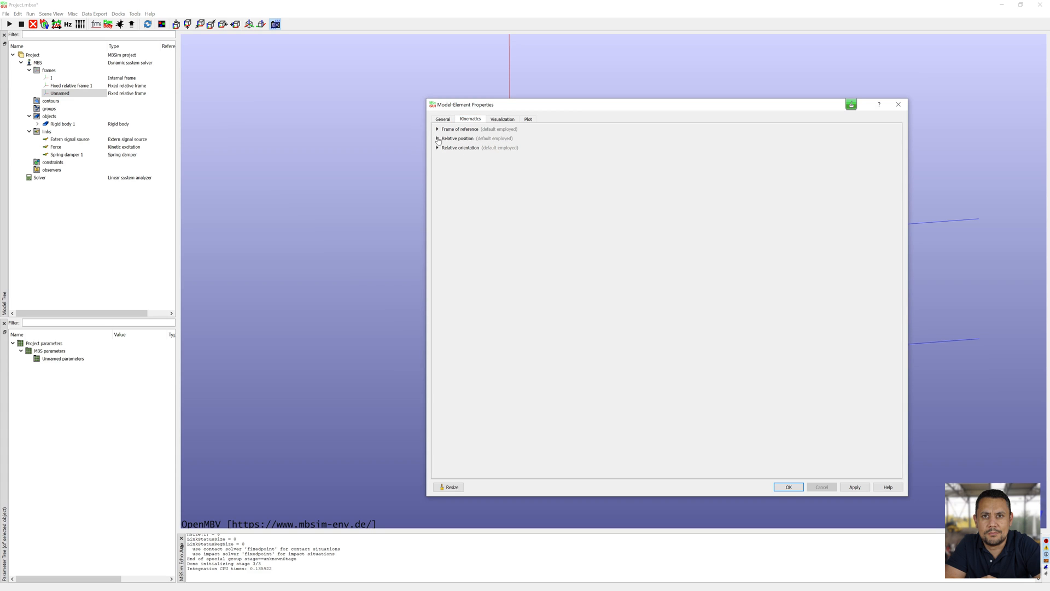
left_click(437, 138)
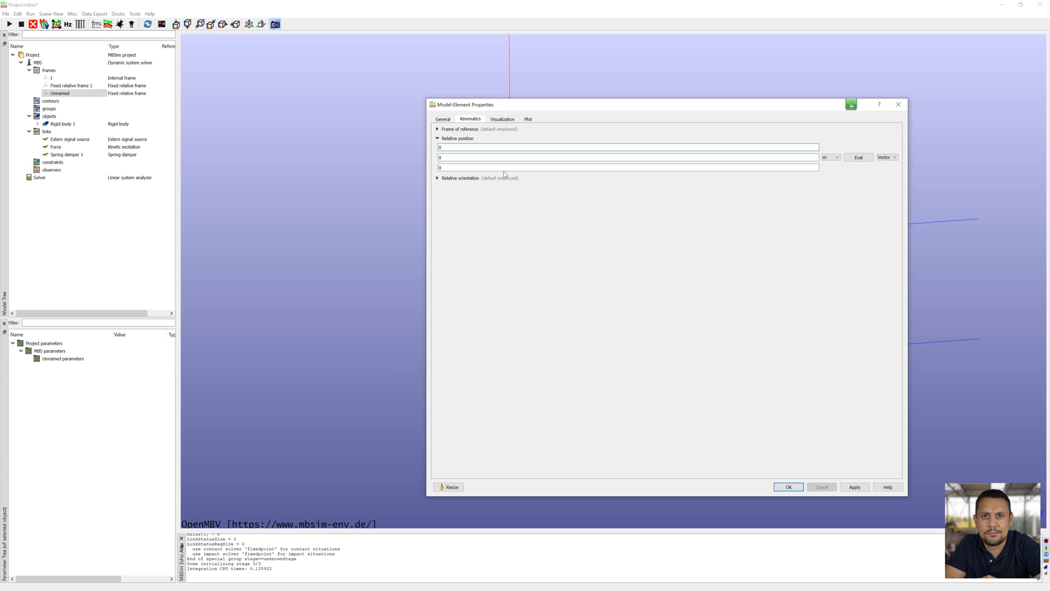
type("0.5")
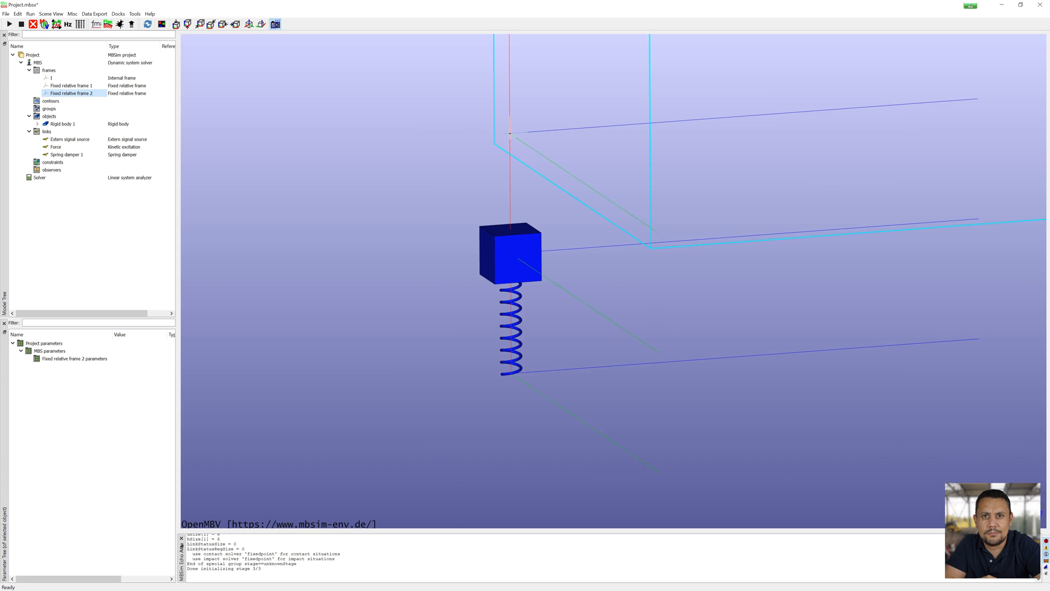
right_click(49, 116)
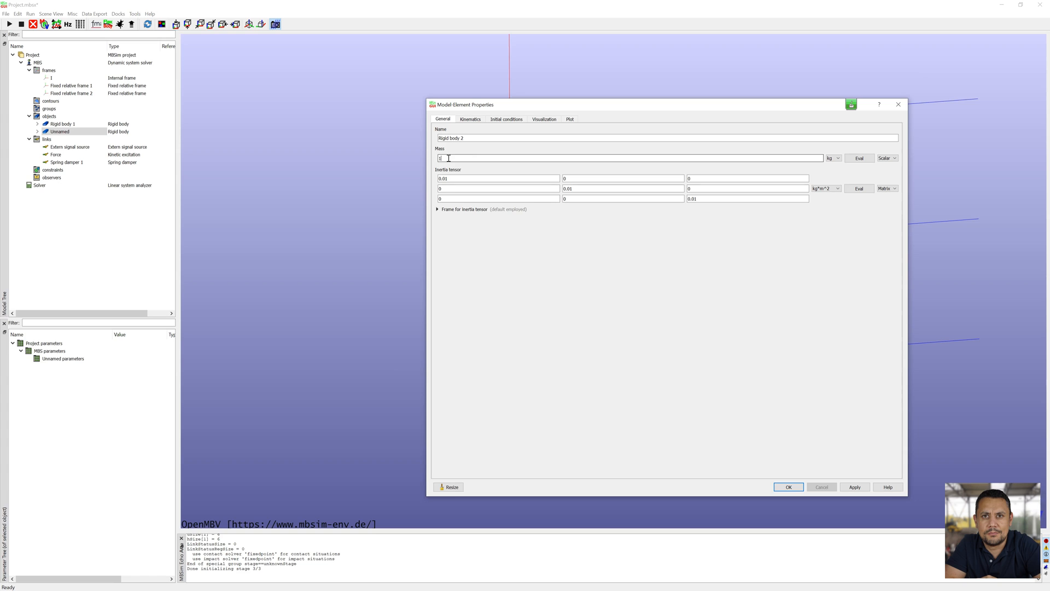
Add Rigid body 2, mass 20 kg on Fixed relative frame 2, translating along one axis, cube length 0.05 m
type("20")
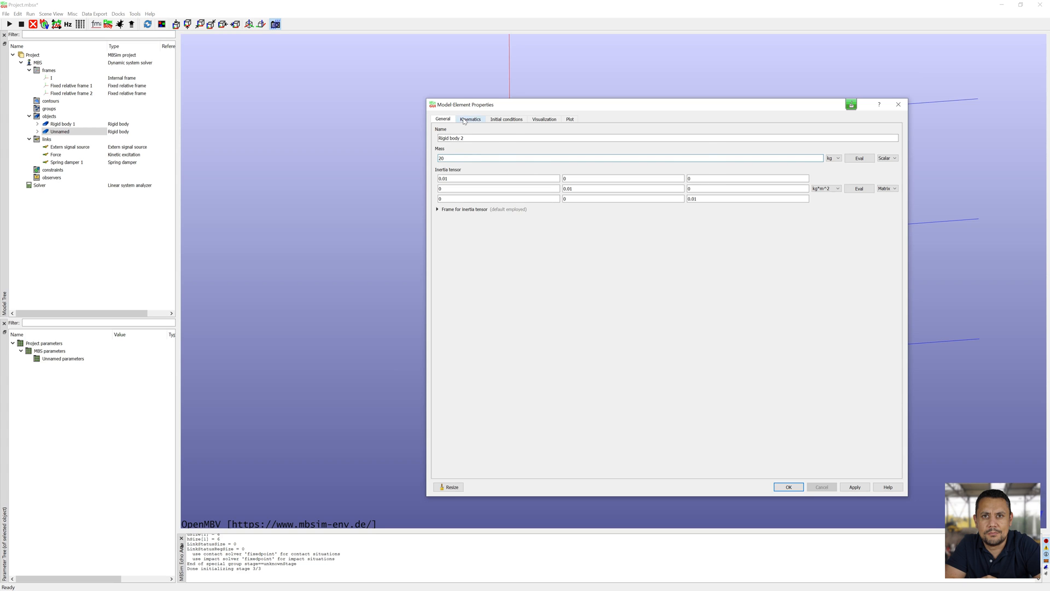
left_click(470, 118)
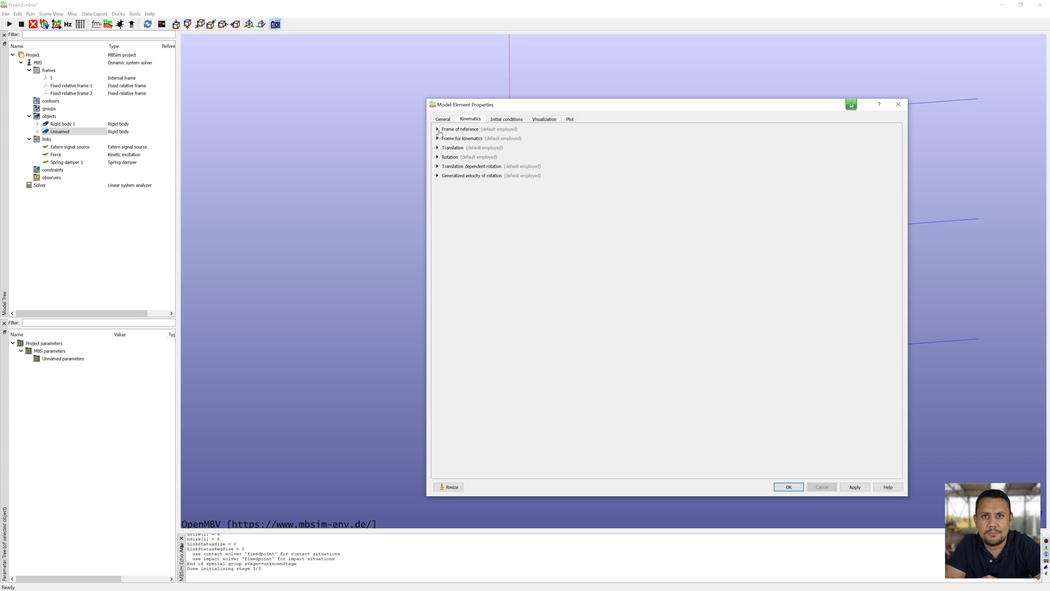
left_click(436, 129)
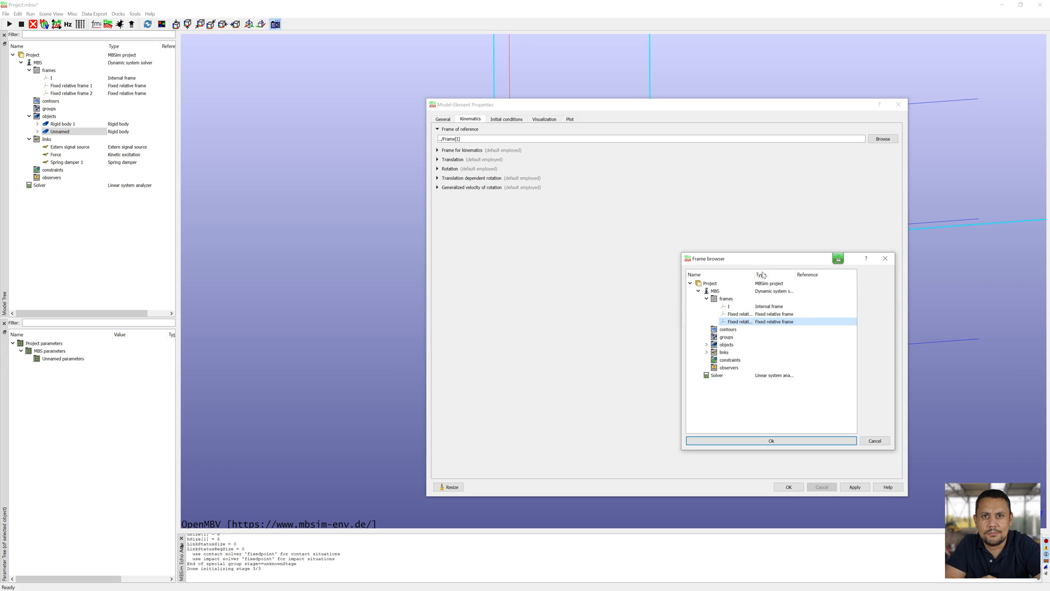
left_click(771, 441)
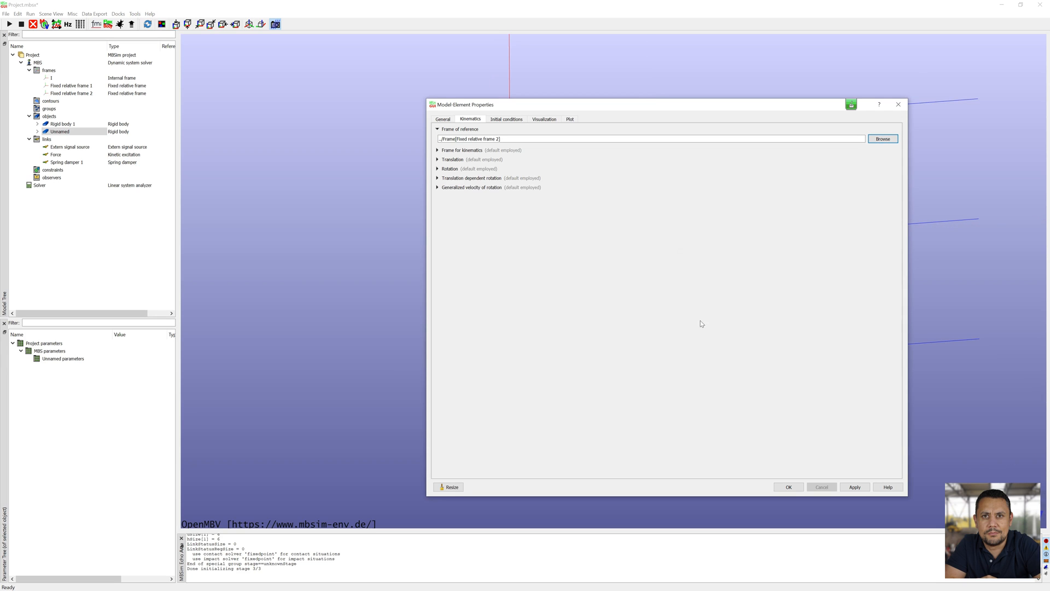
left_click(437, 159)
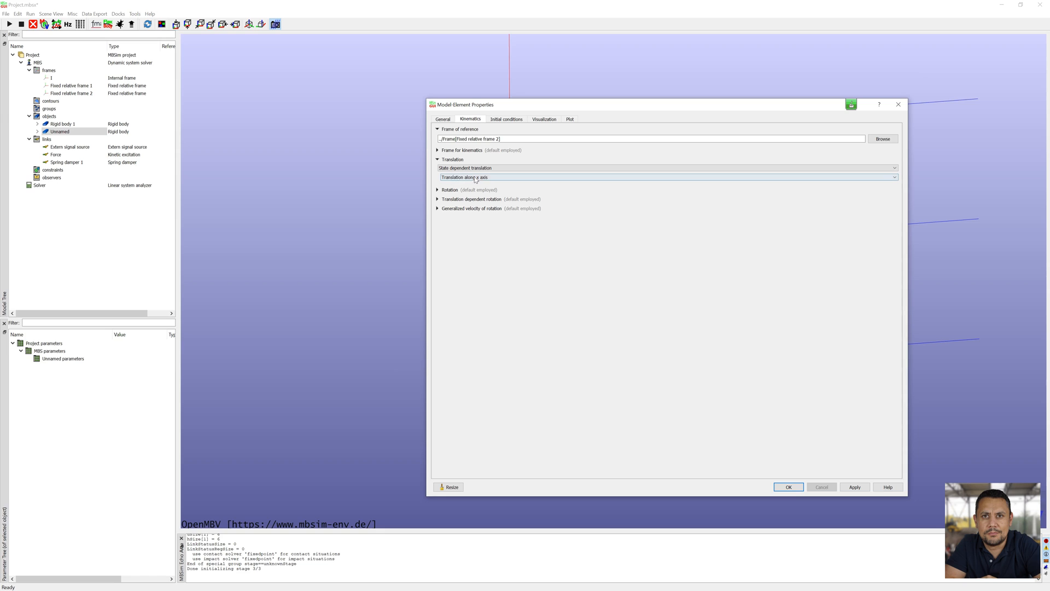
left_click(543, 119)
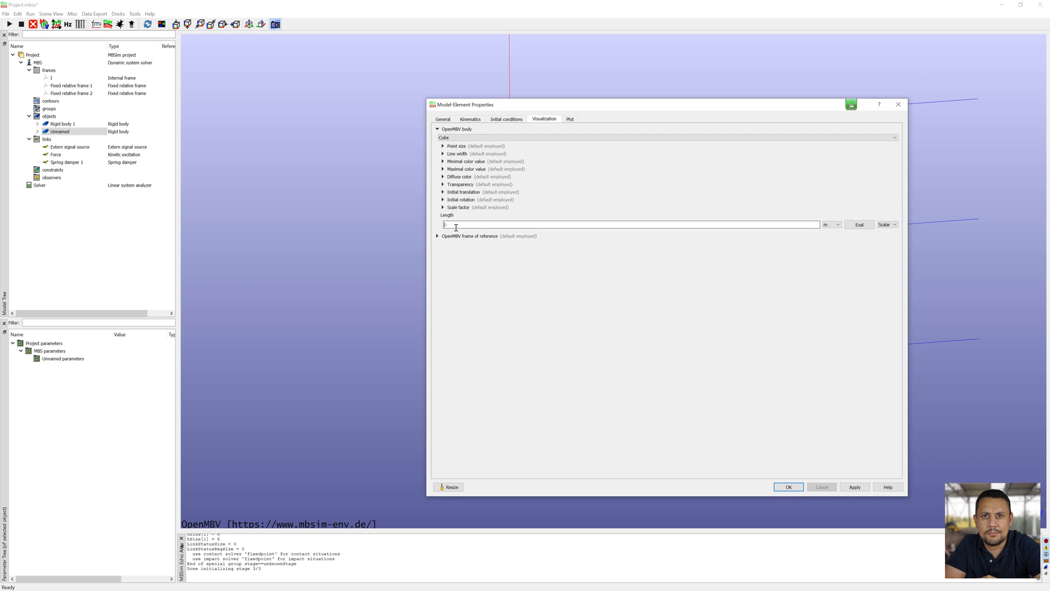
type("0.05")
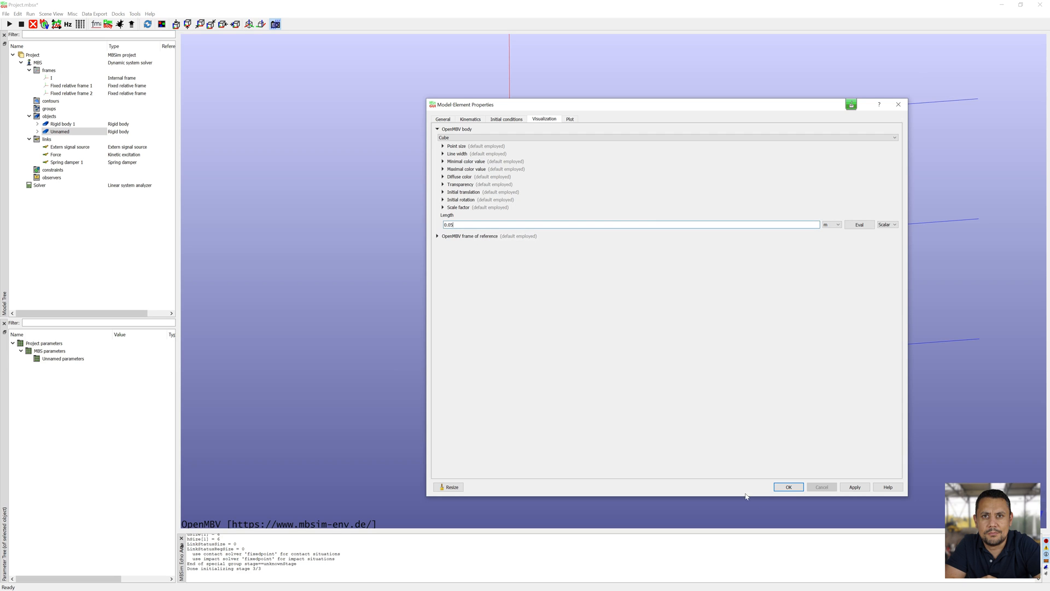
left_click(789, 487)
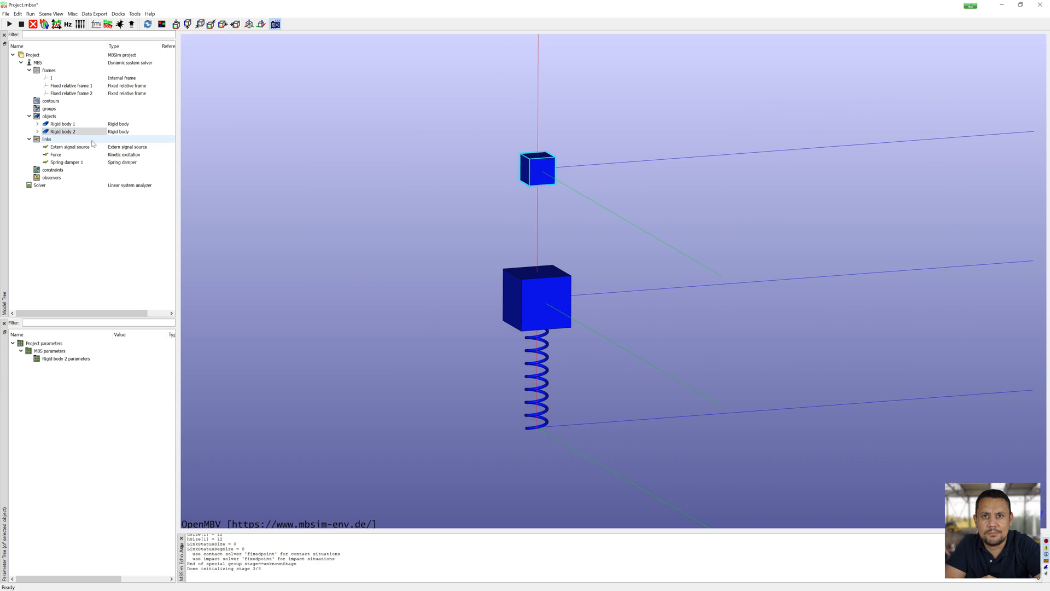
Add Spring damper 2 between Rigid body 1 and Rigid body 2, stiffness 13888.9, damping 158.11
right_click(46, 139)
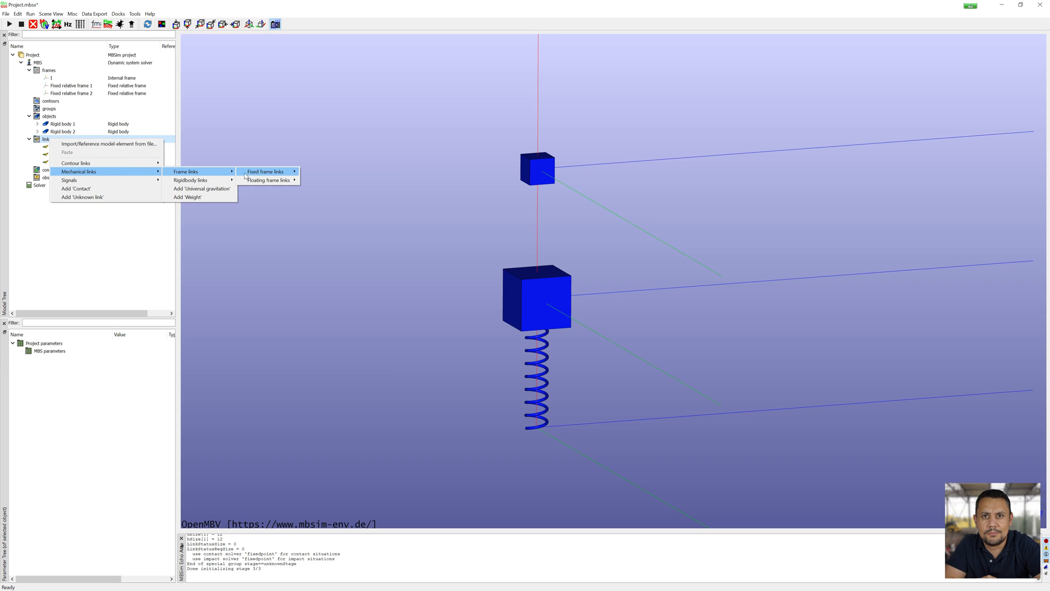
mouse_move(266, 172)
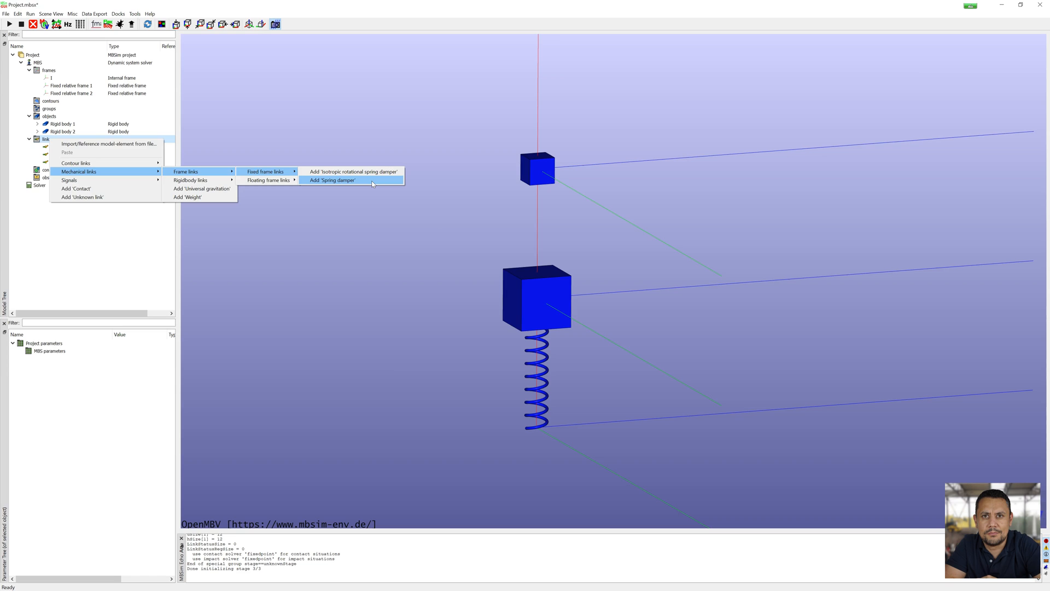
left_click(333, 181)
type("0.25")
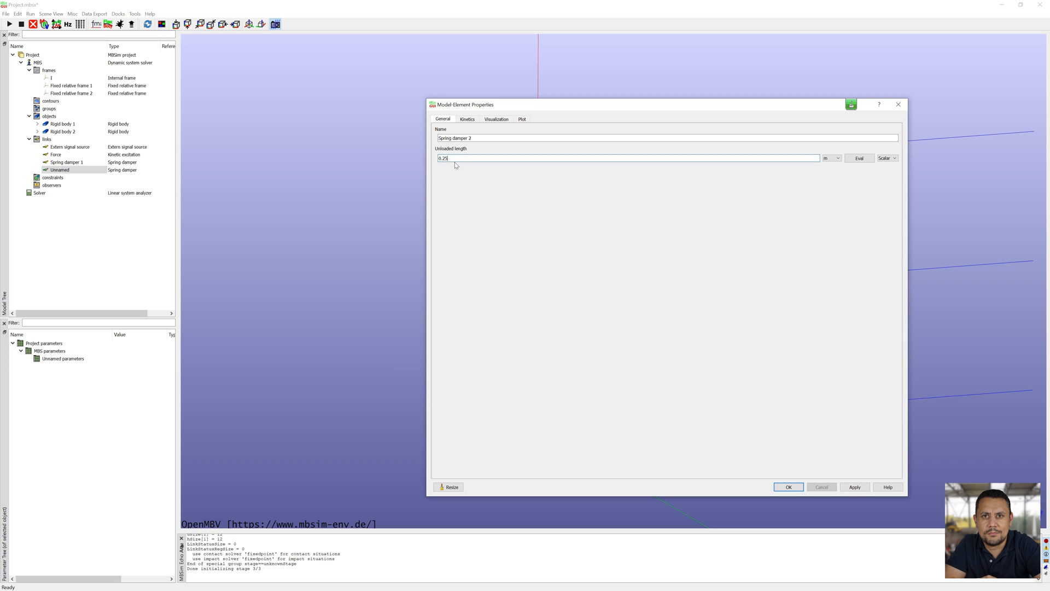
left_click(467, 119)
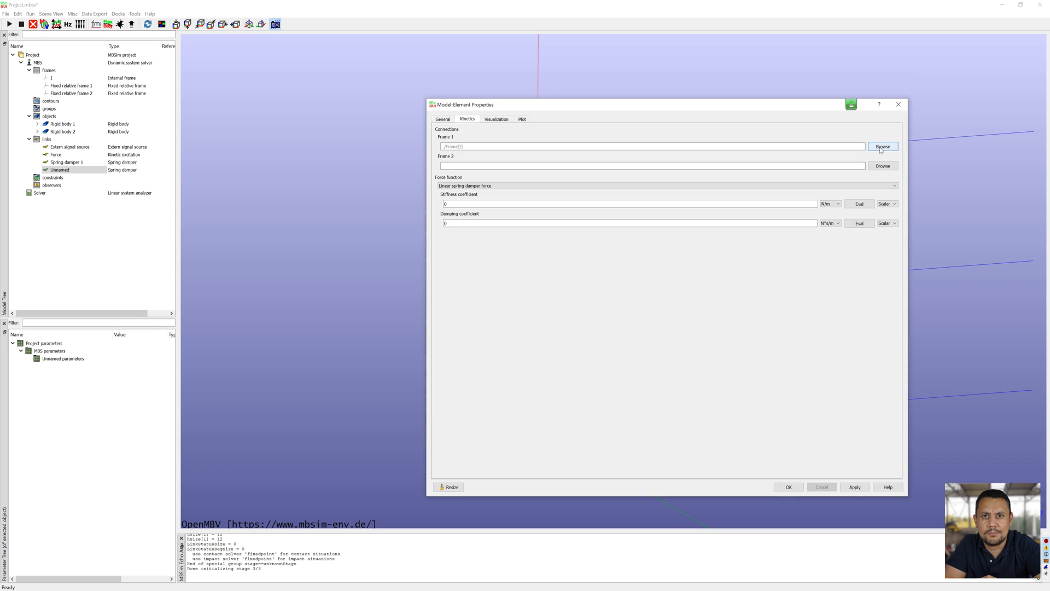
left_click(883, 146)
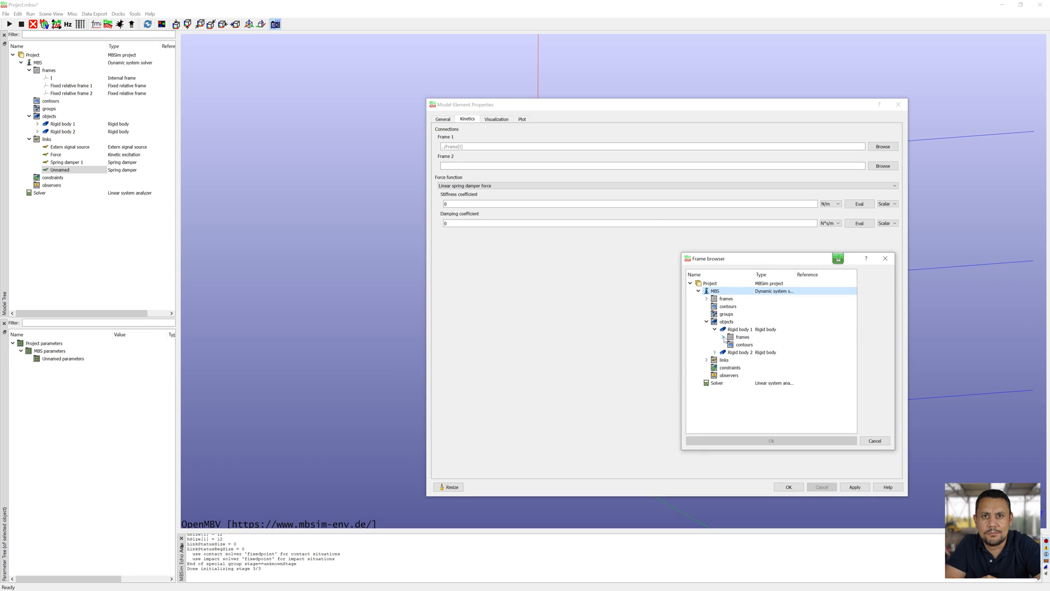
left_click(882, 165)
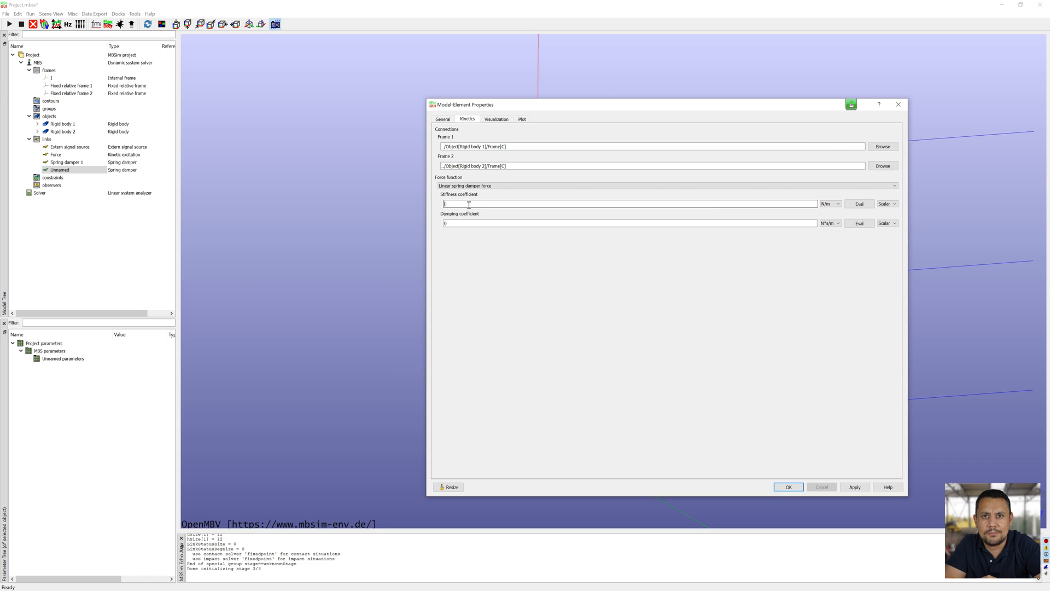
type("13888.9")
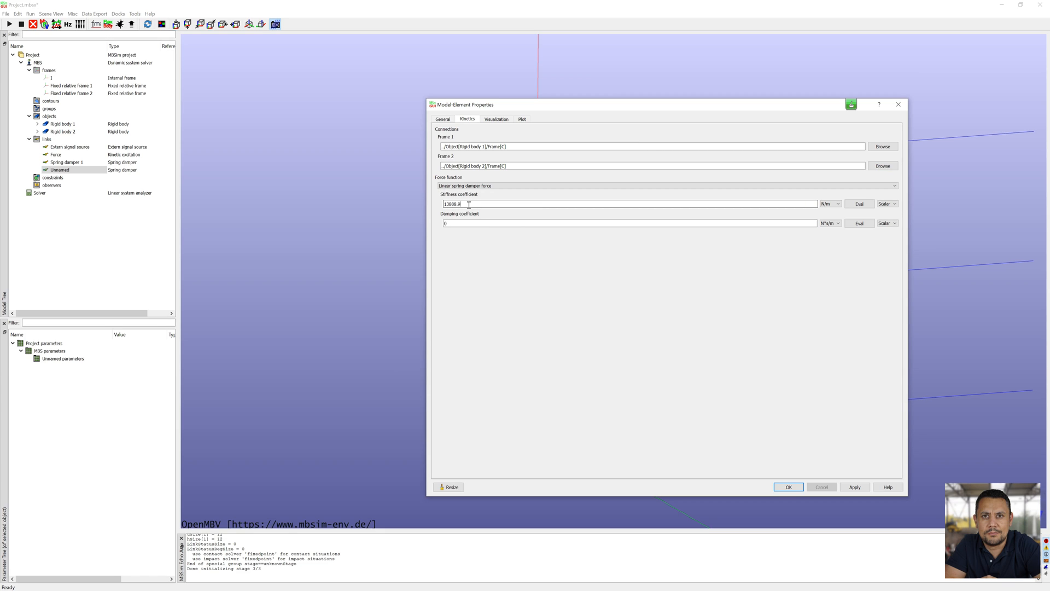
type("158.11")
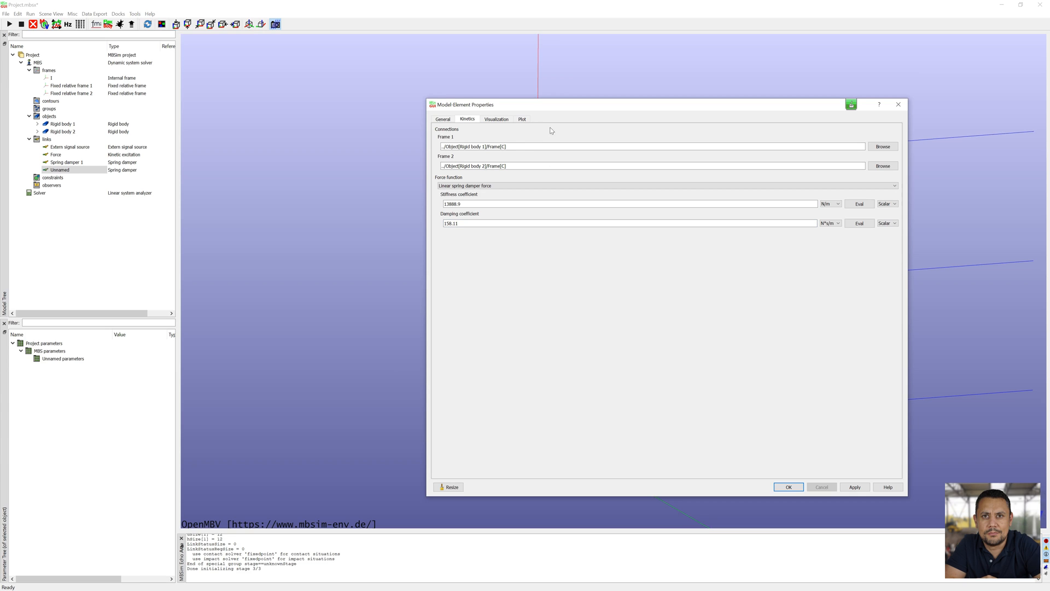
Set the spring's coil visualisation and radius, then accept it
left_click(496, 120)
type("10")
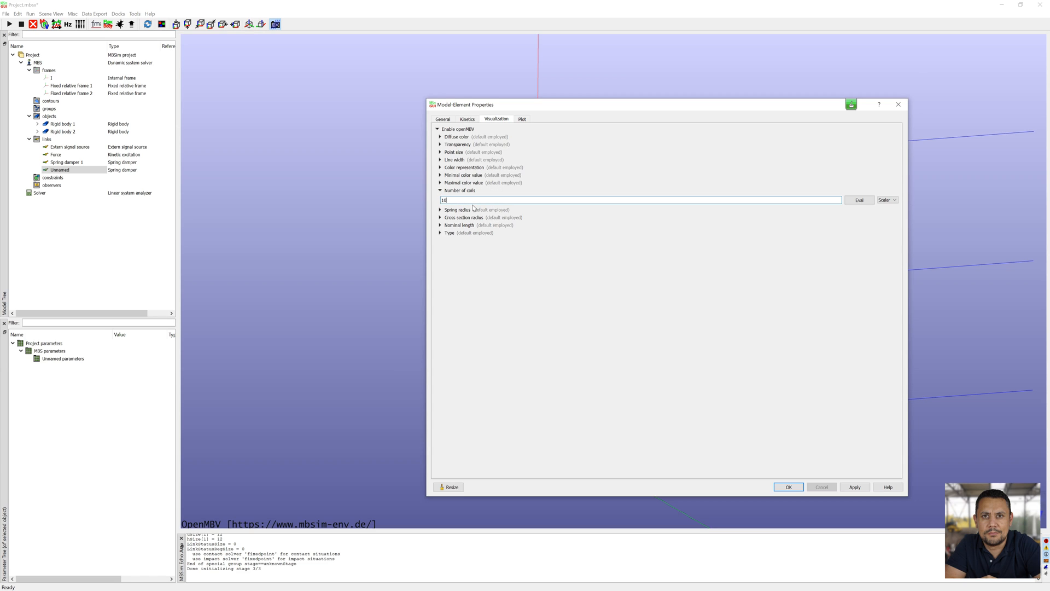
left_click(440, 210)
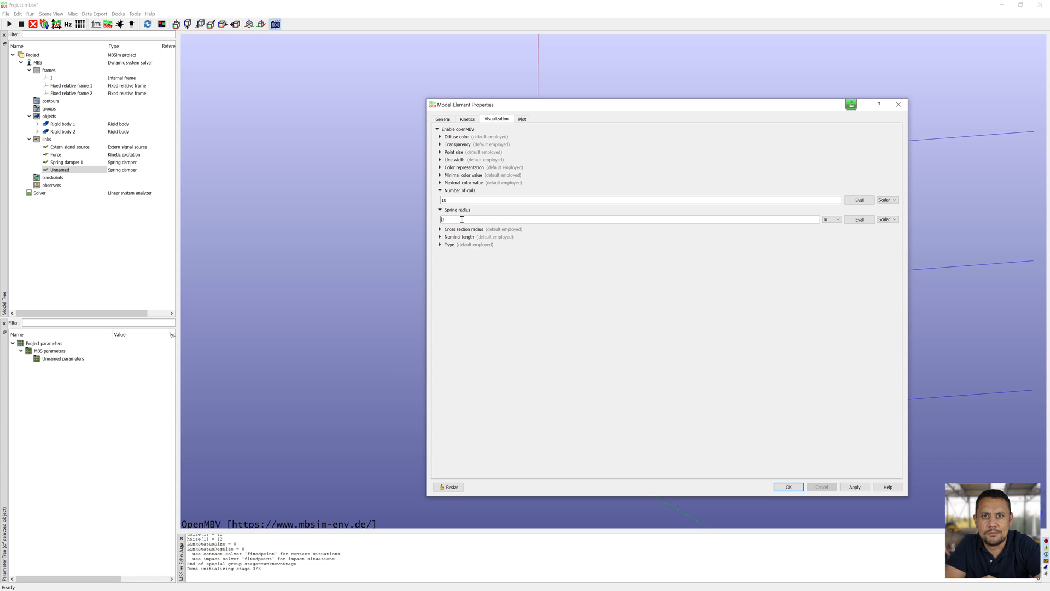
left_click(788, 487)
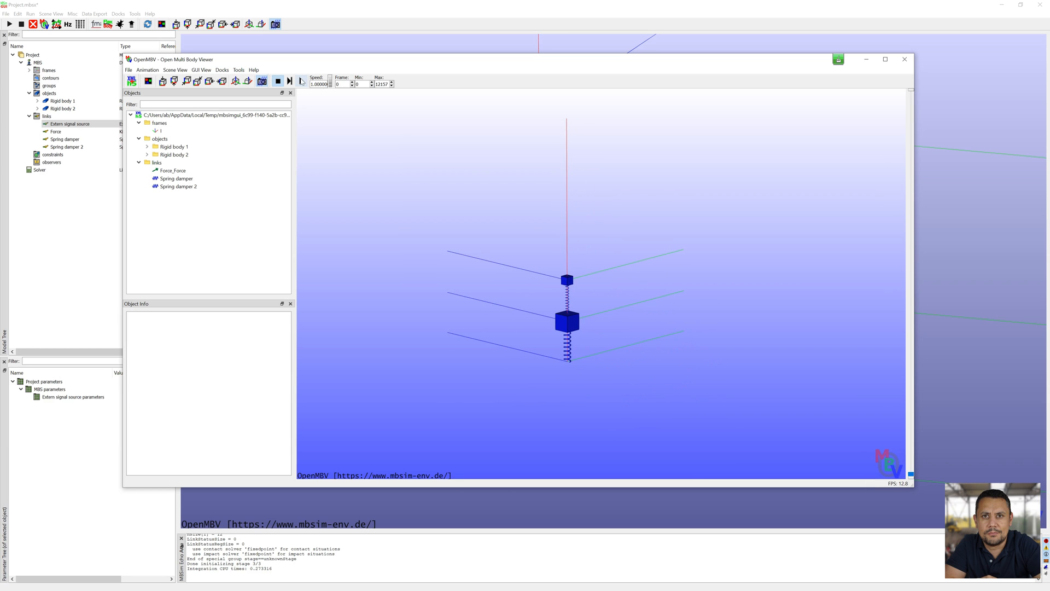
Play the animation of both cubes, springs and force arrow in OpenMBV
left_click(301, 80)
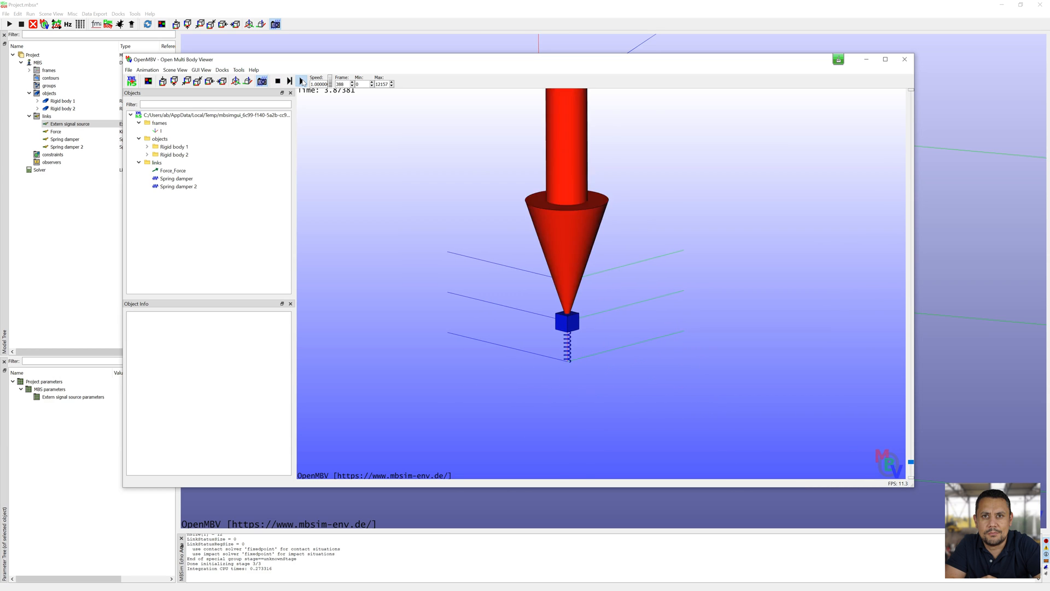